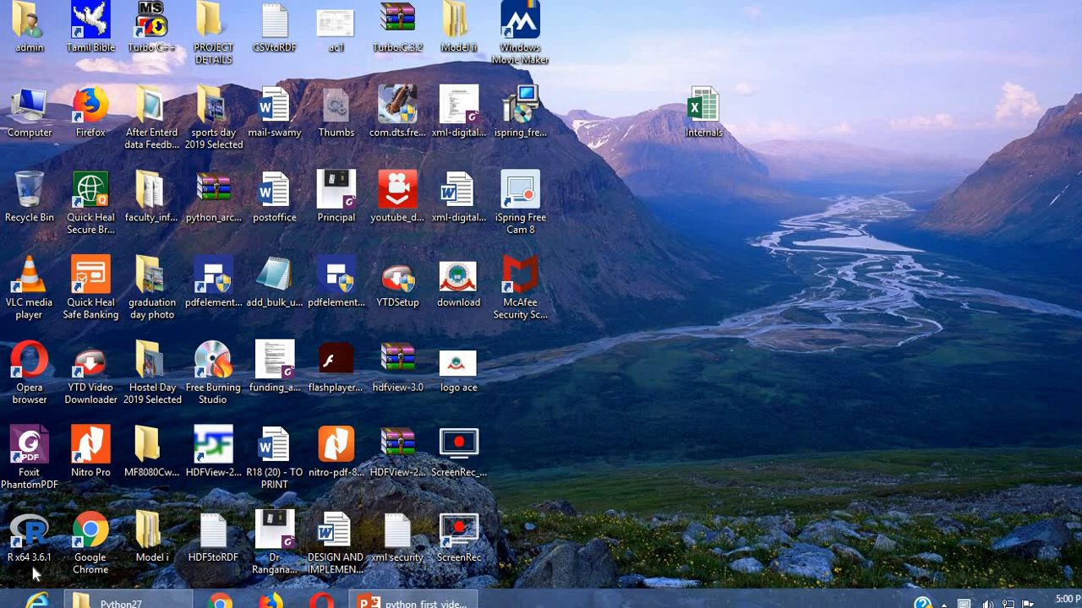
mouse_move(58, 577)
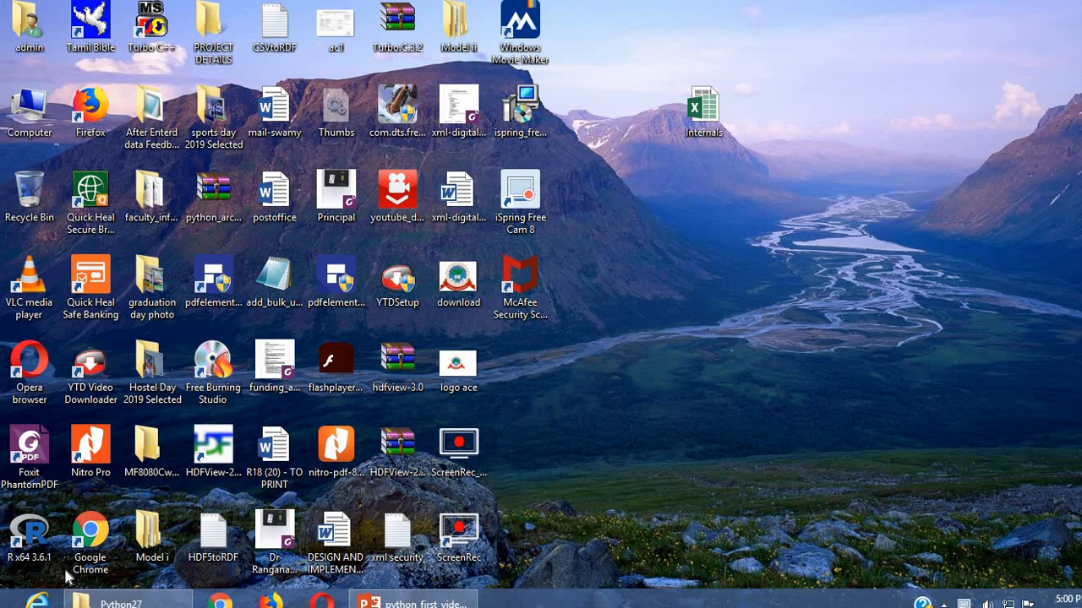
mouse_move(79, 577)
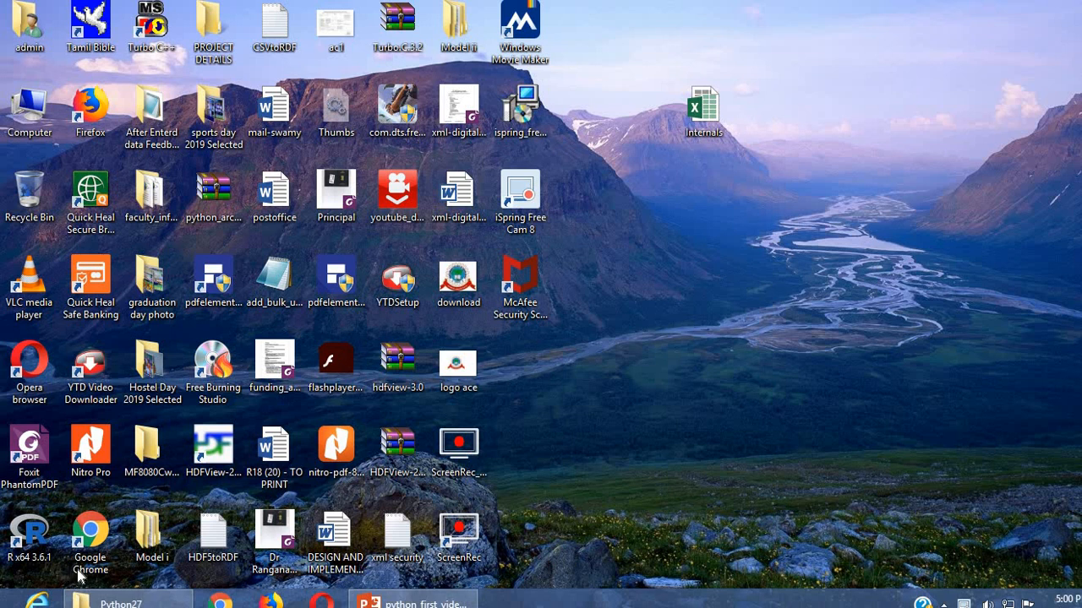
Browse Computer to C:\Python27\Lib\idlelib and launch the IDLE Python 2.7.13 shell.
left_click(90, 532)
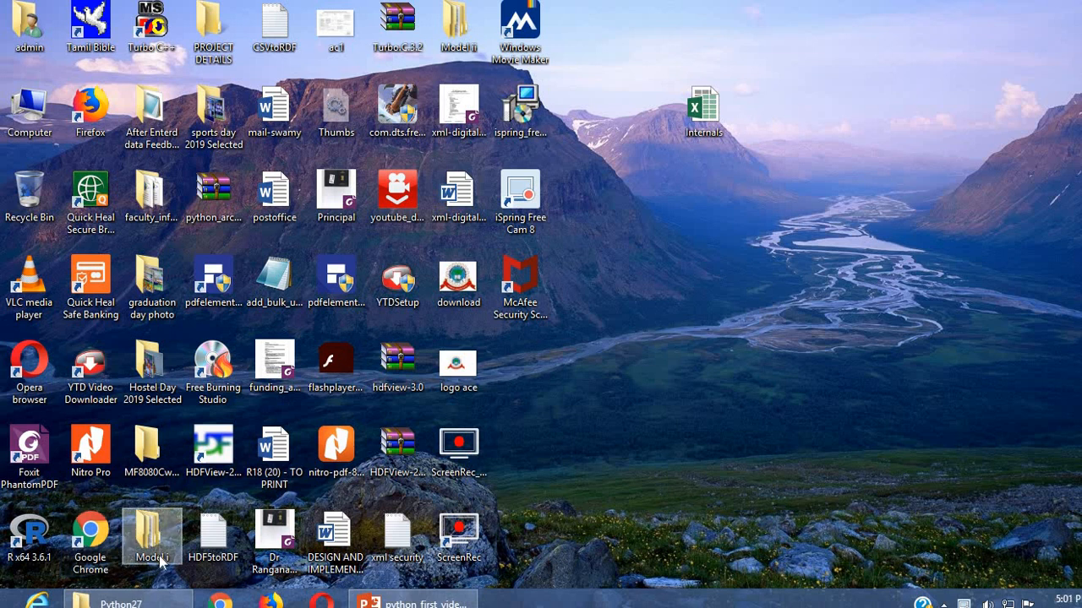
mouse_move(130, 416)
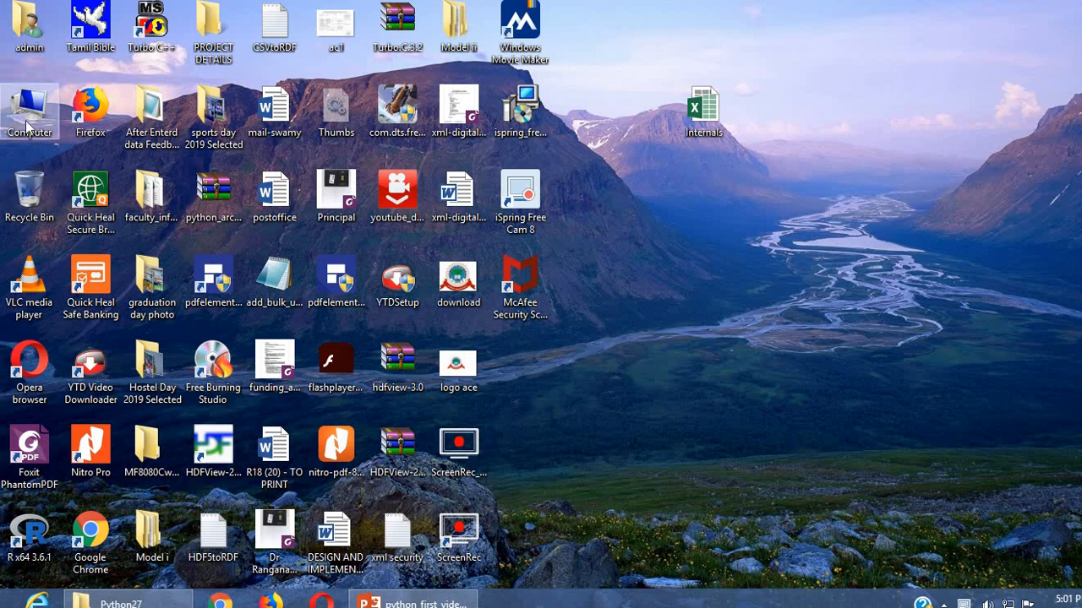
double_click(29, 110)
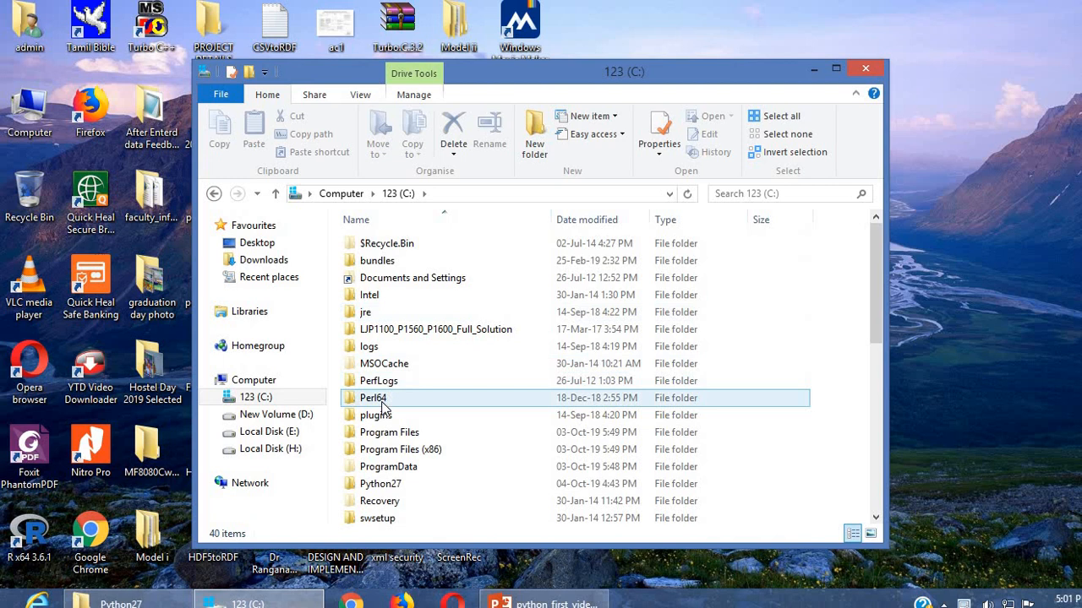
double_click(380, 483)
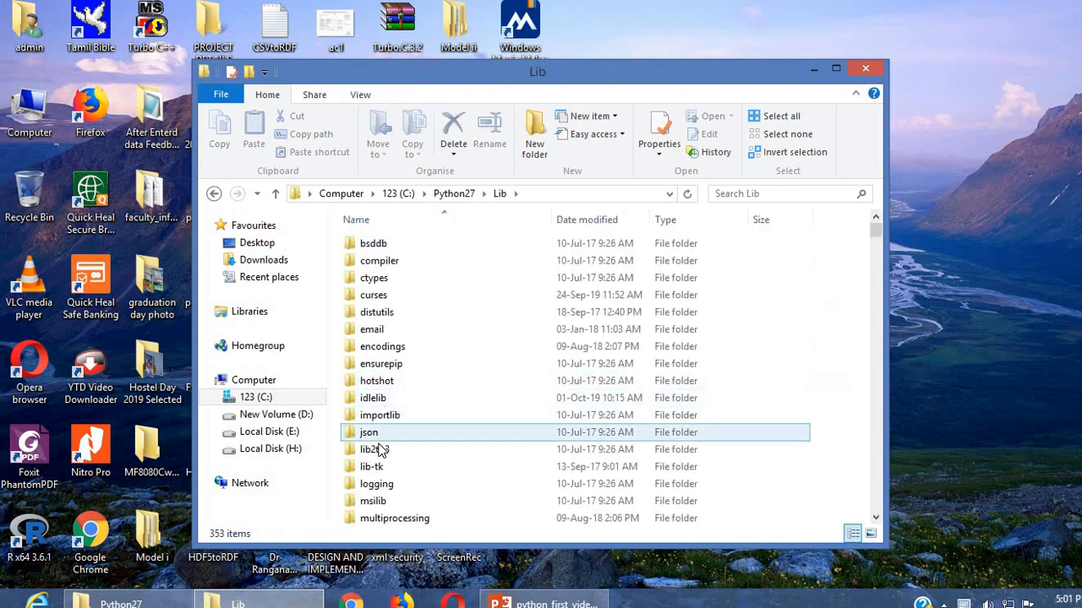
scroll("down", 3)
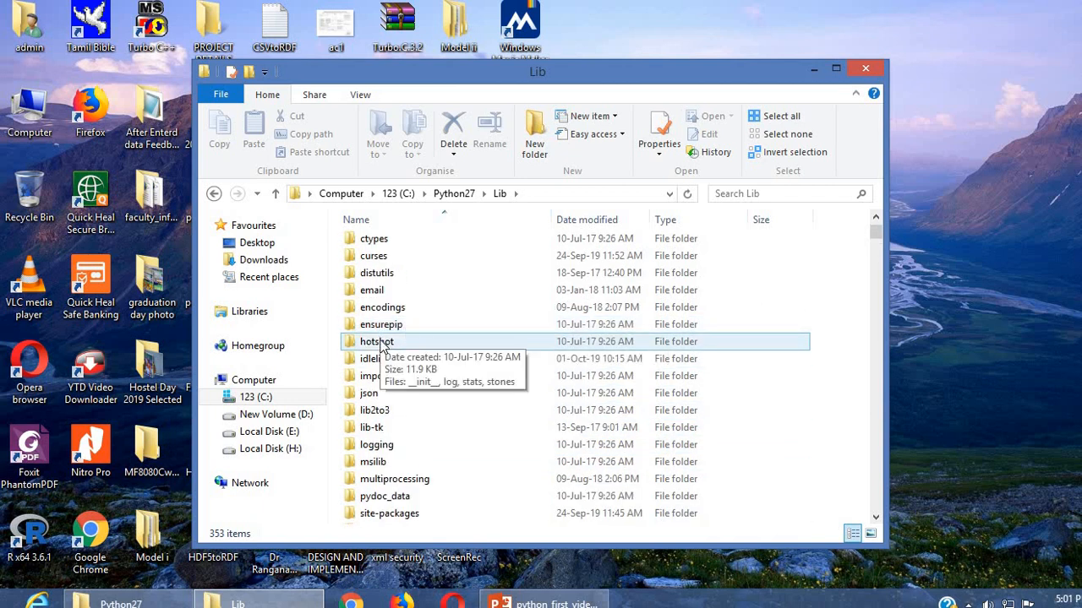
double_click(373, 358)
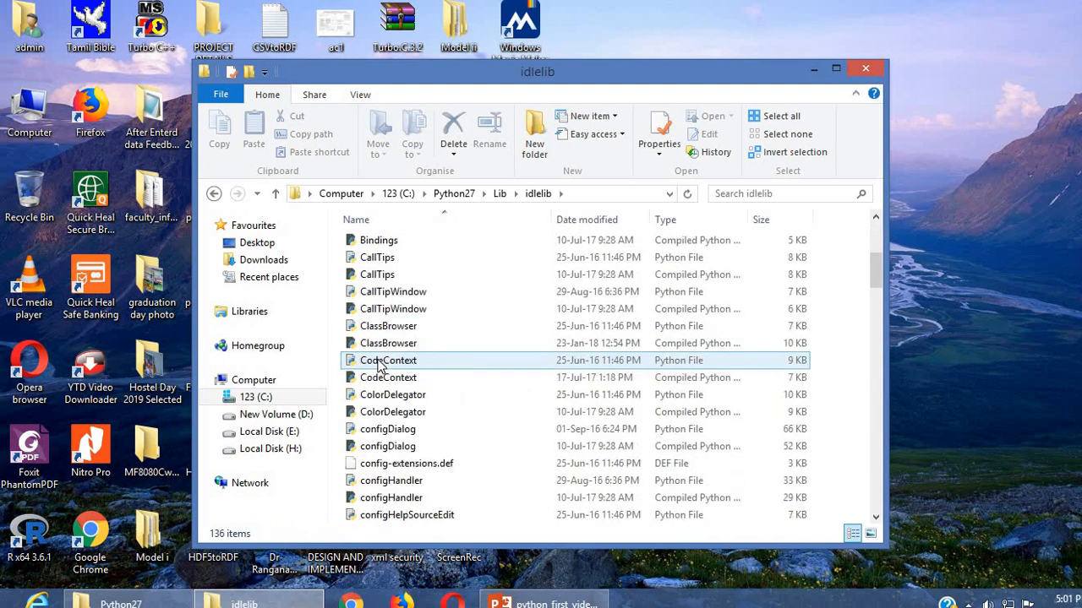
scroll("down", 3)
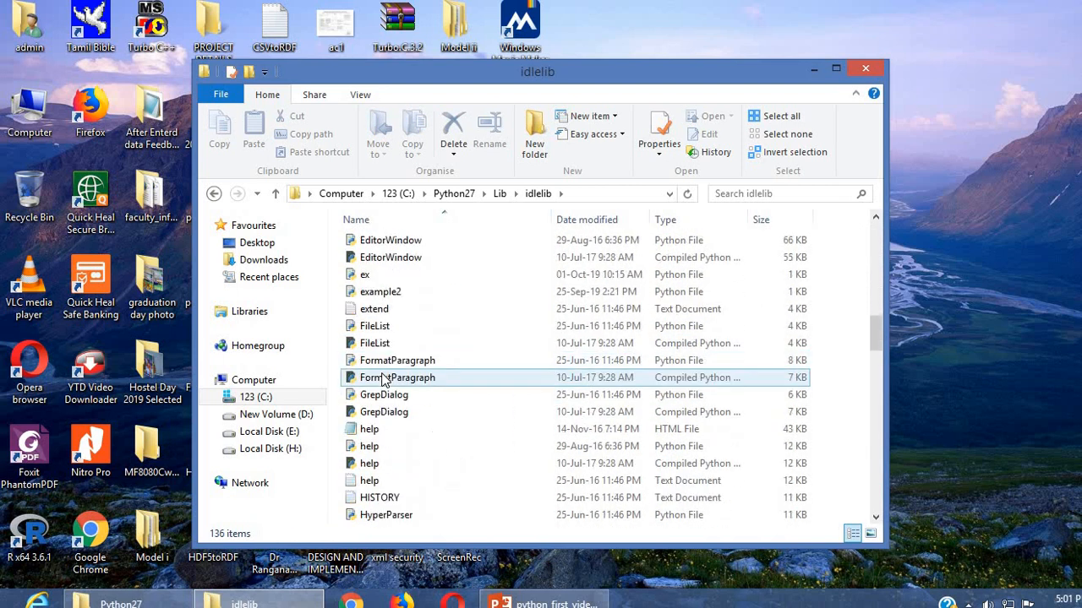
scroll("down", 3)
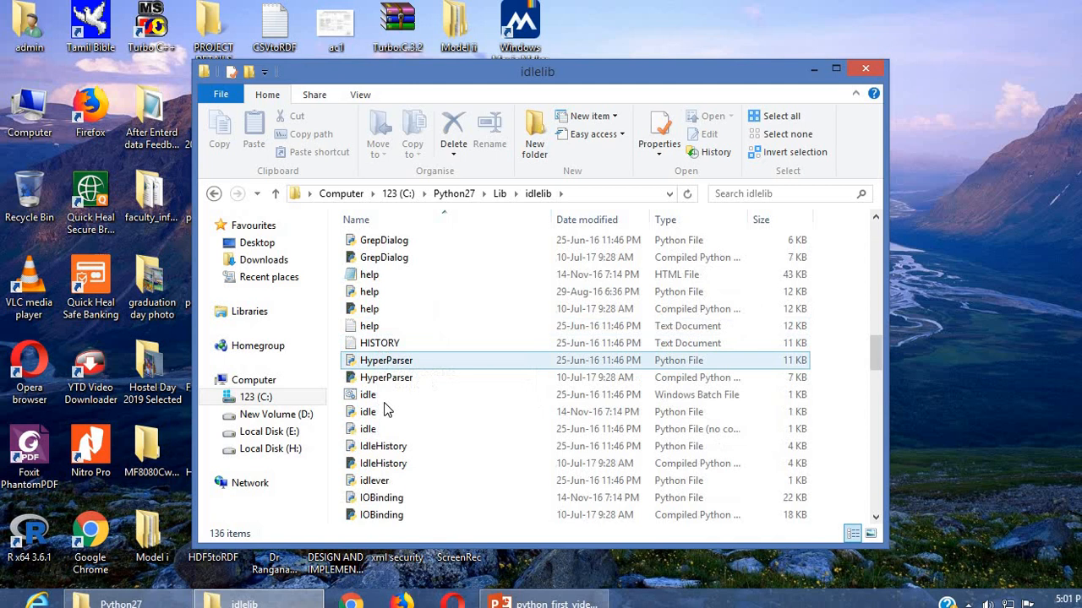
left_click(368, 395)
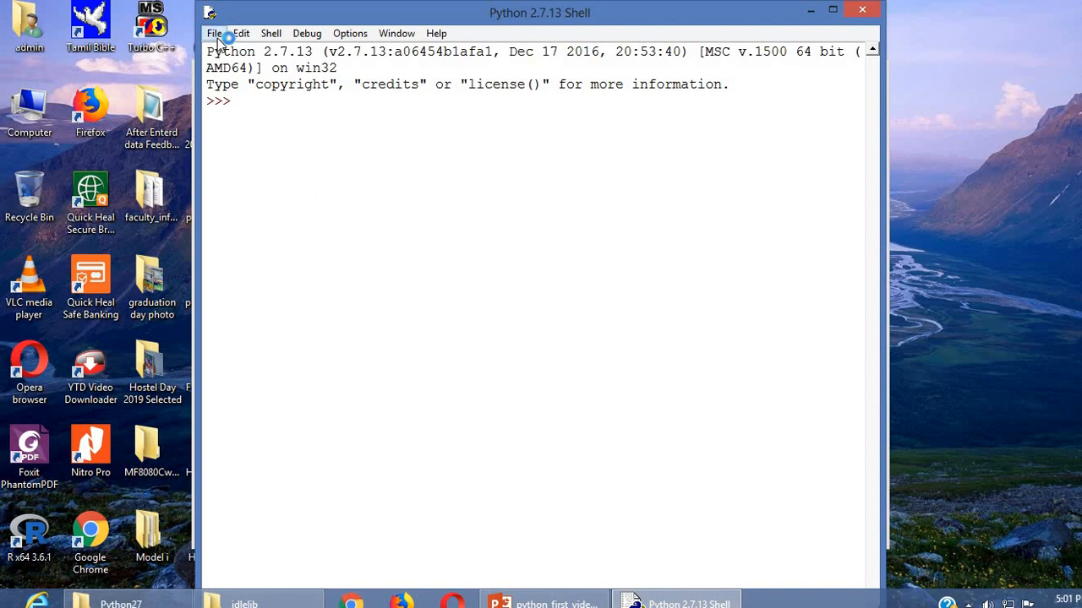
Open a new untitled editor window from the shell's File menu.
left_click(214, 33)
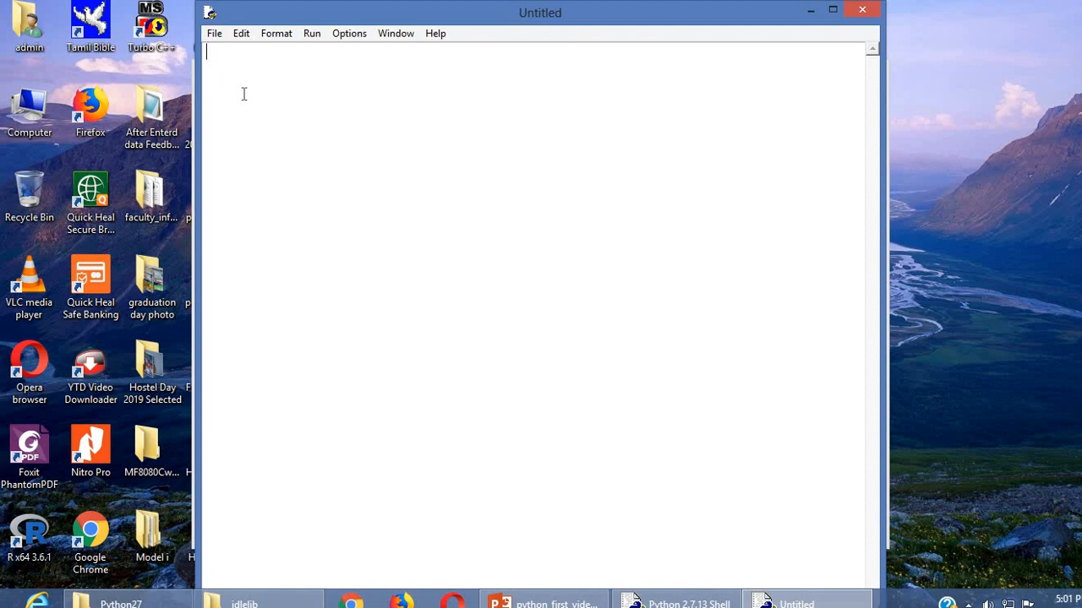
Type the line num=input("Enter any positive number").
type("num")
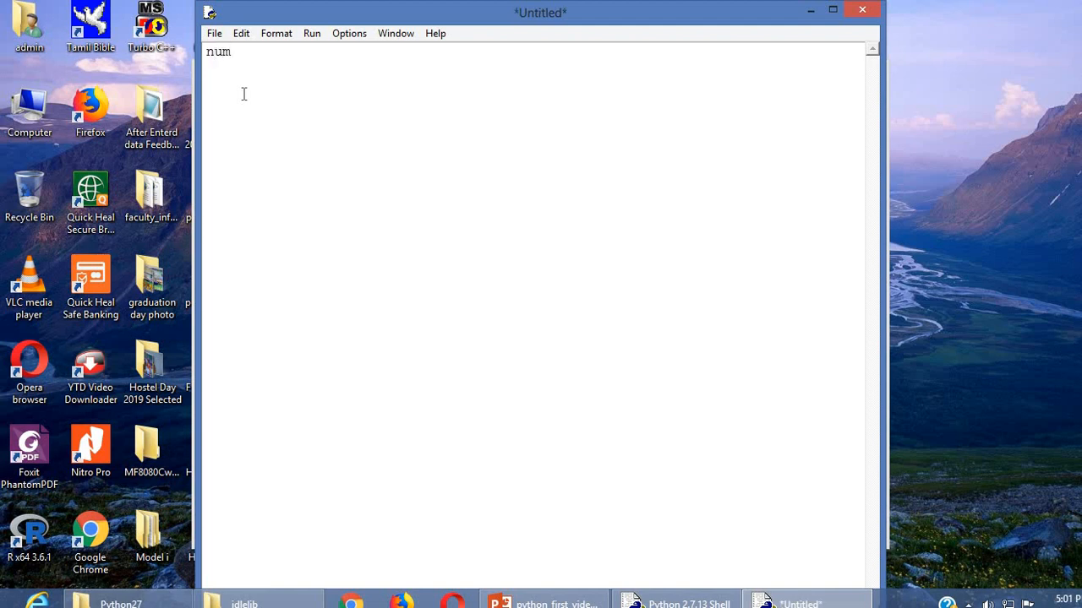
type("=inp")
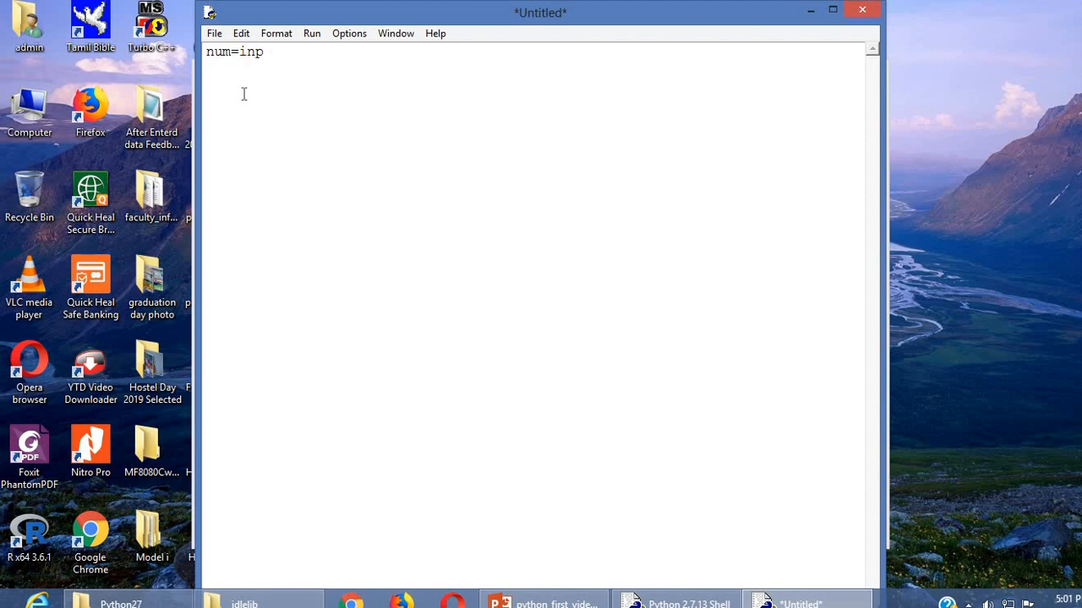
type("ut(")
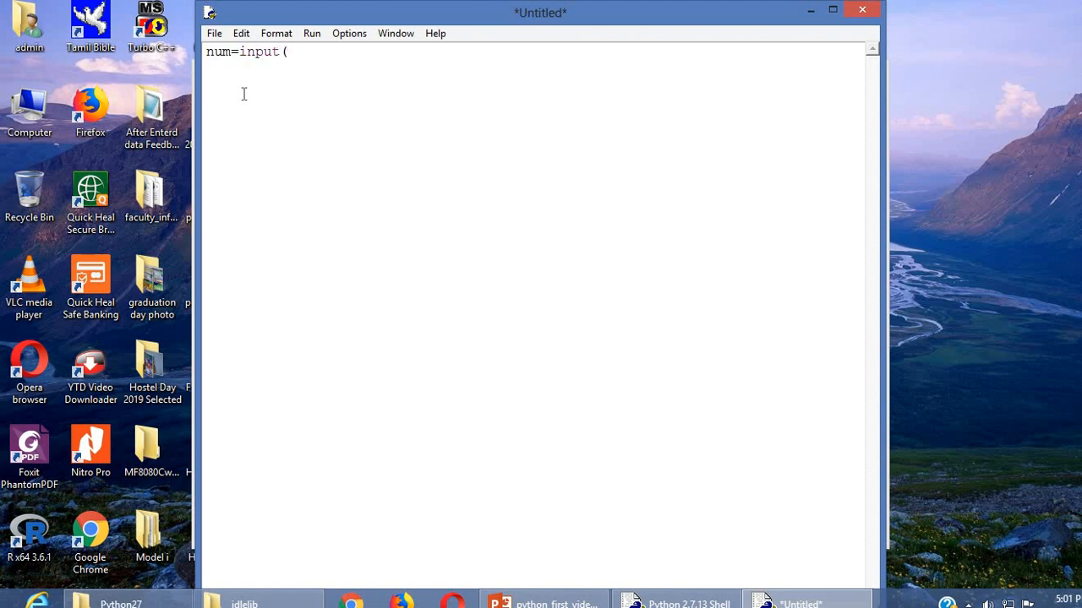
type("\"Ent")
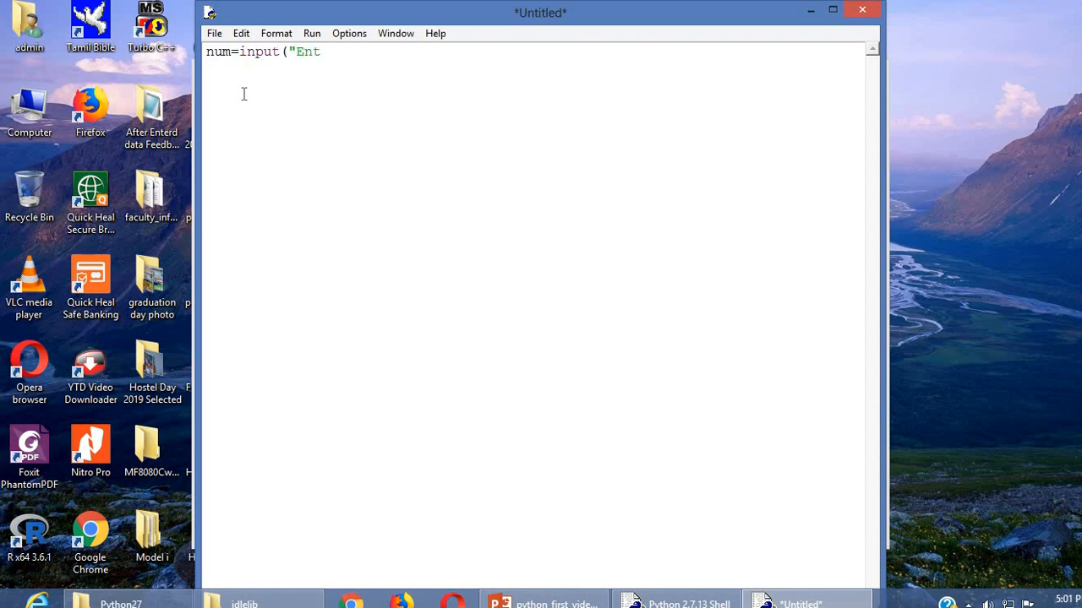
type("er an")
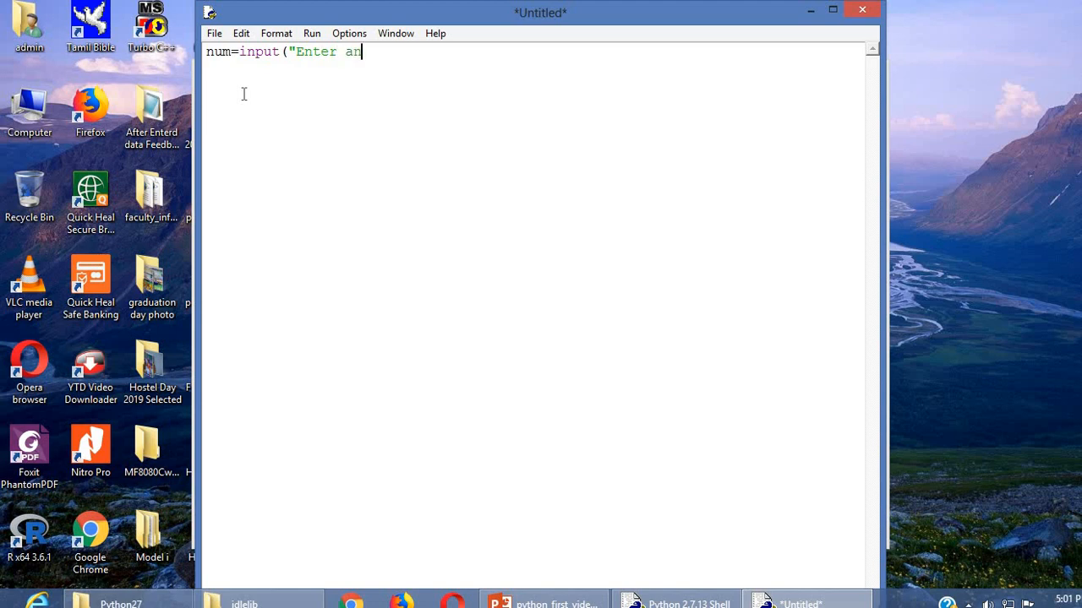
type("y po")
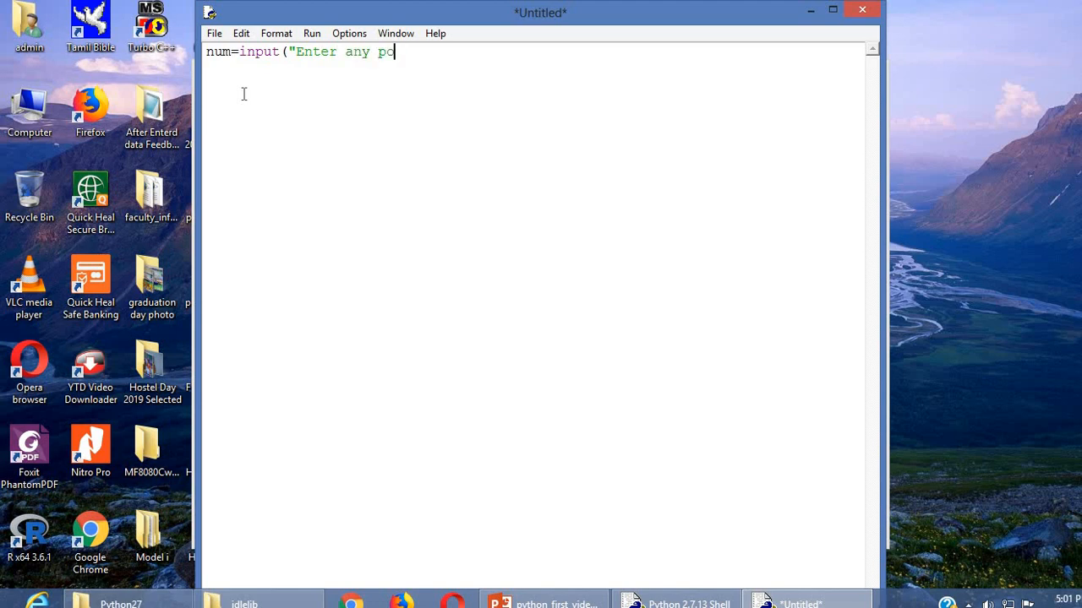
type("sitive n")
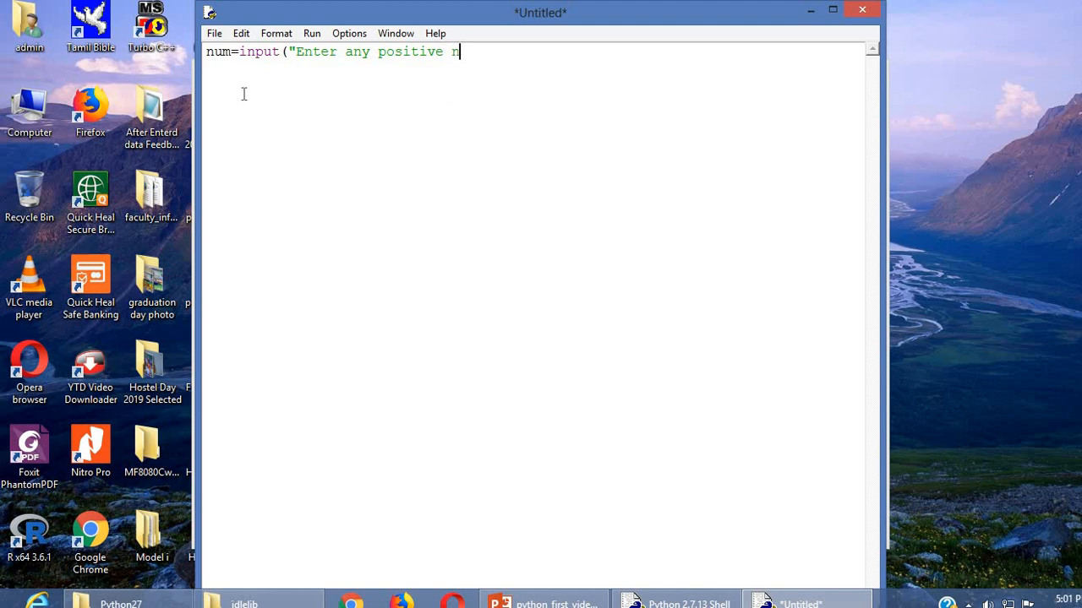
type("umber")
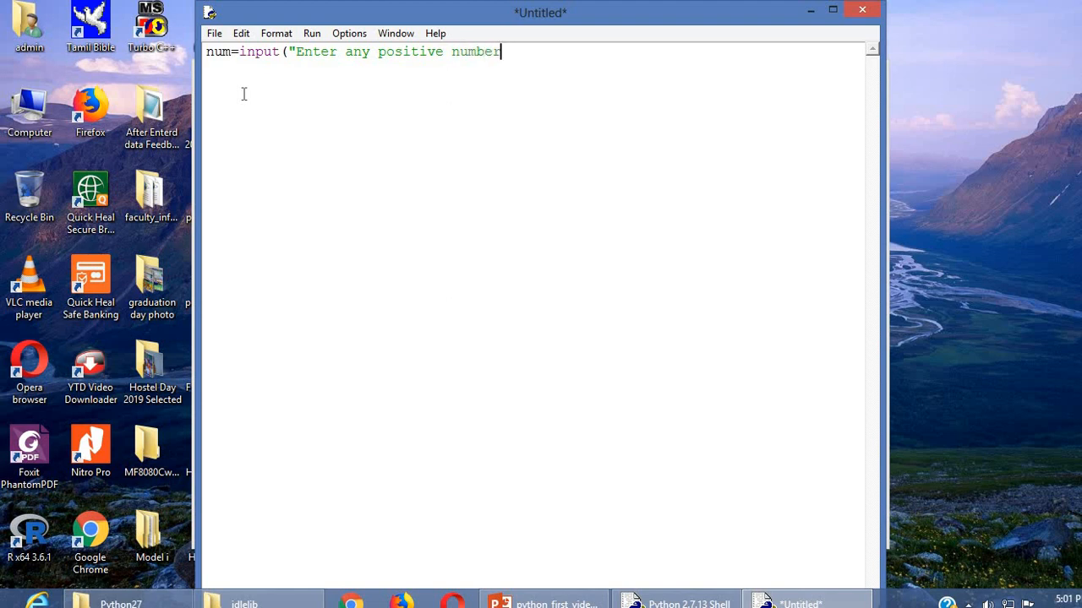
type("\")")
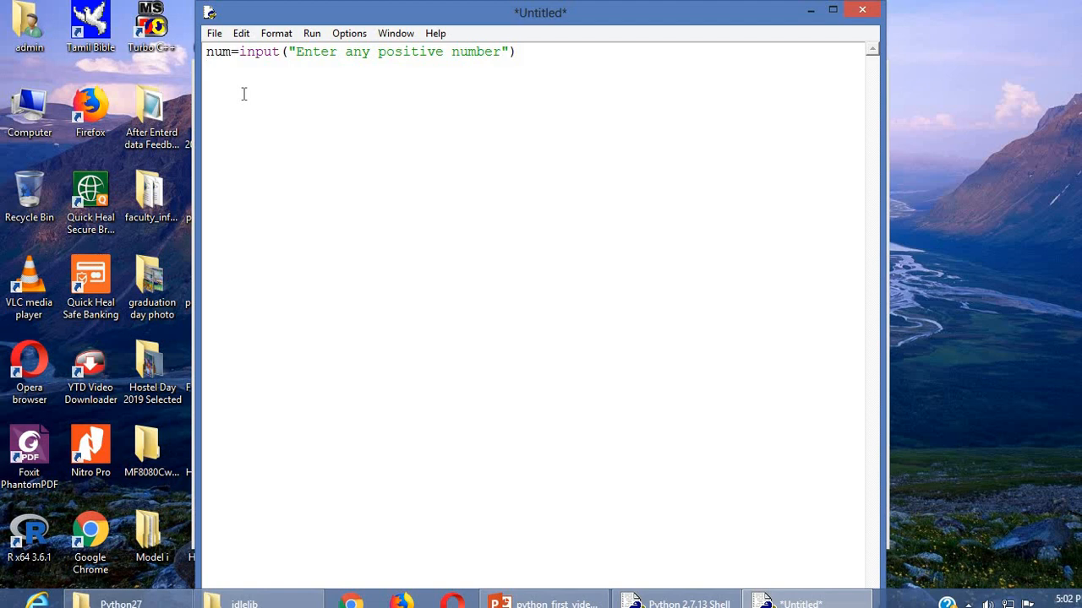
Type the line power=input("Enter power value").
type("power")
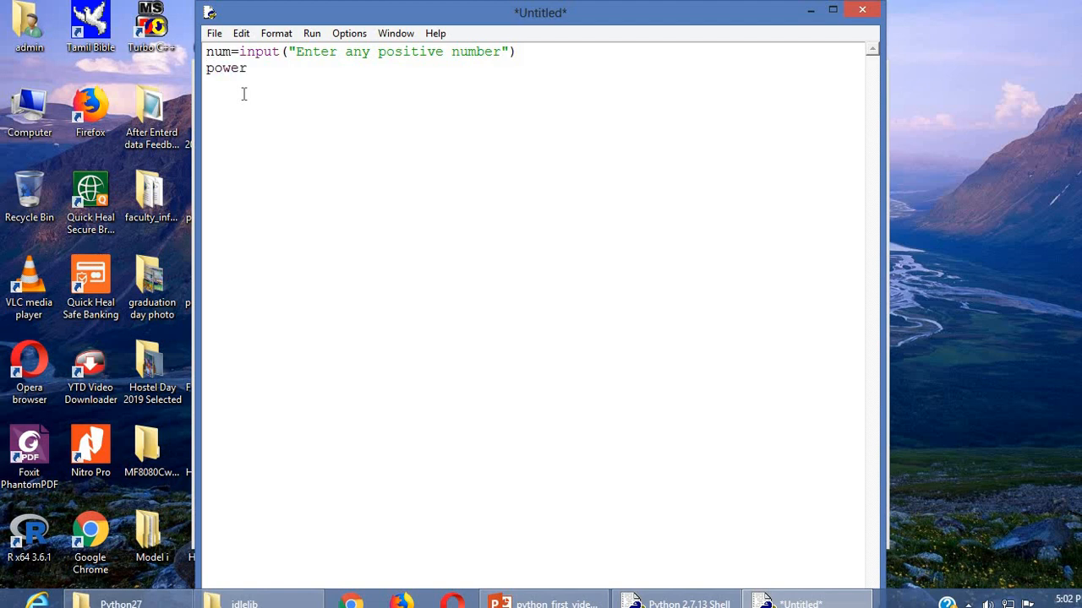
type("=")
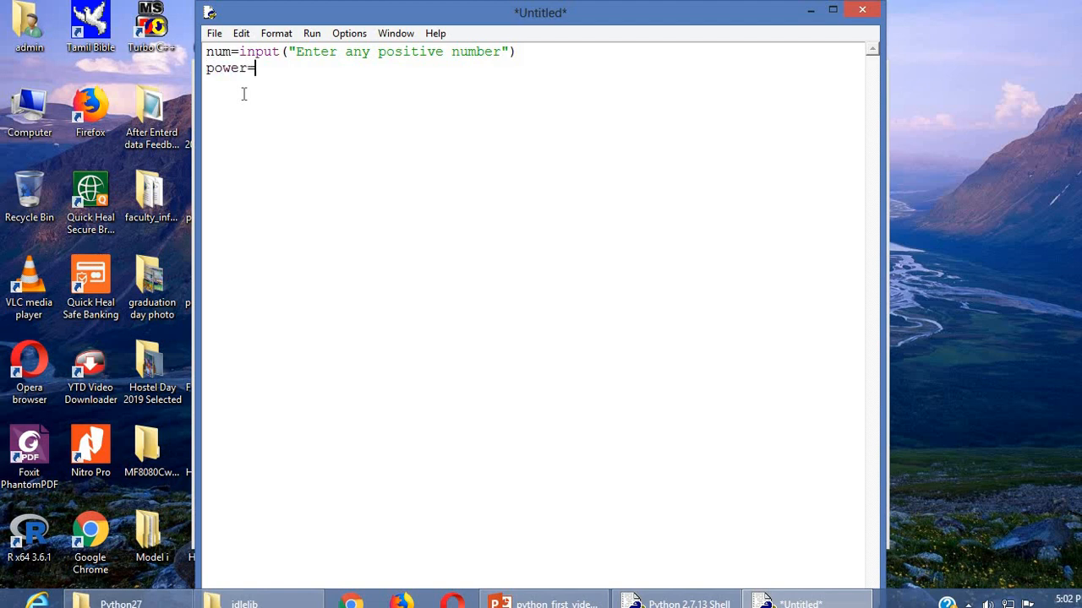
type("input (")
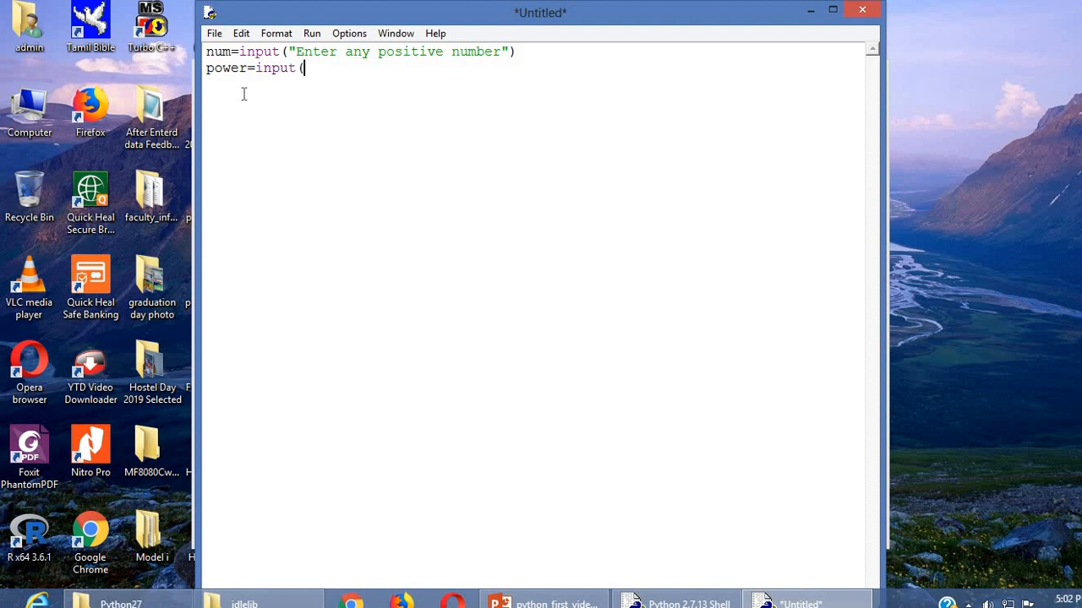
type("\"Enter")
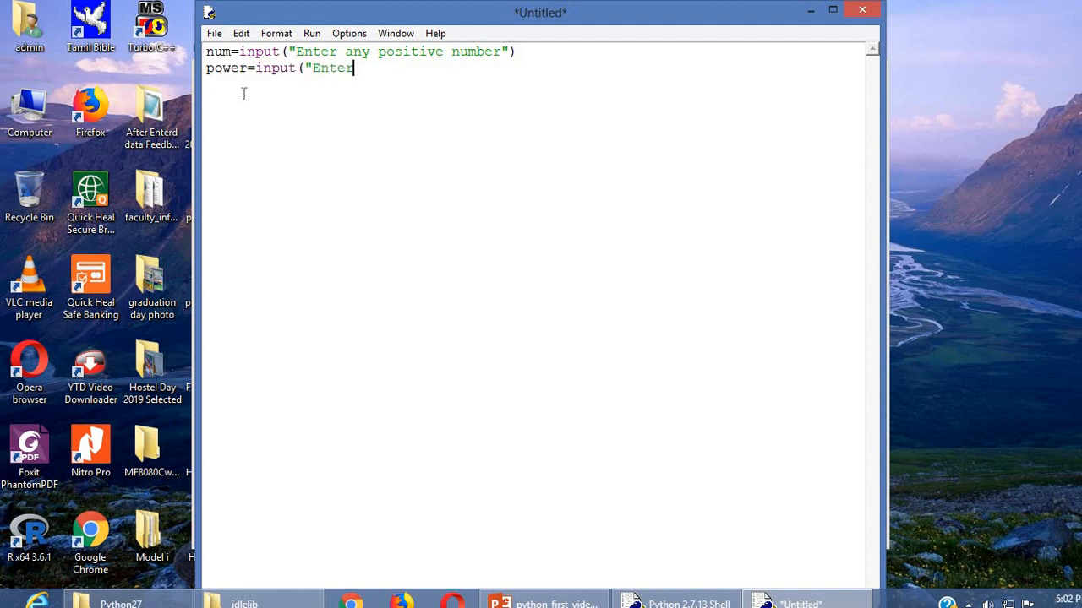
type("power v")
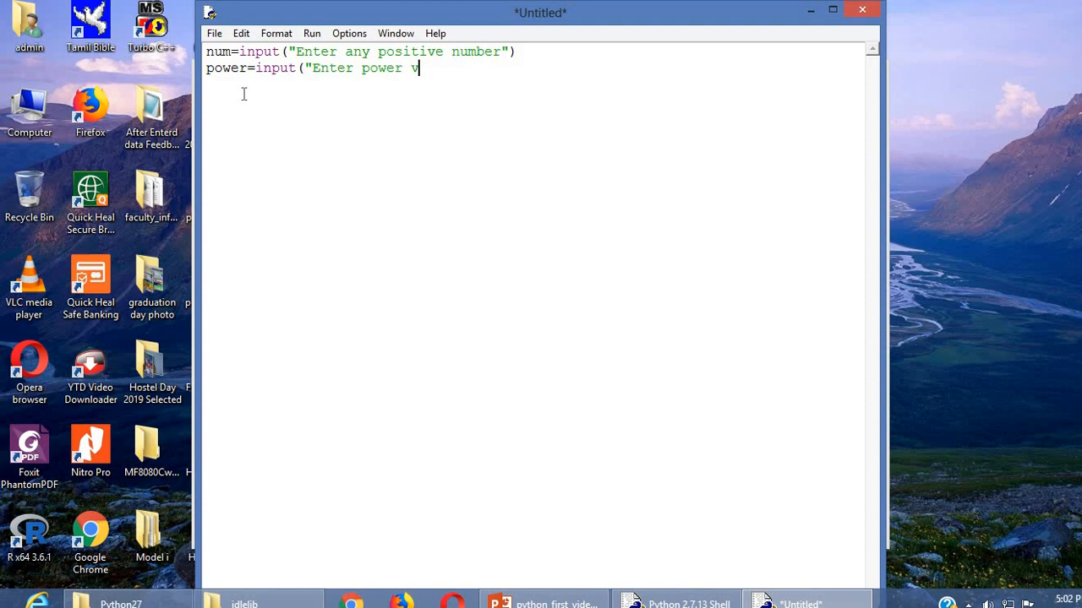
type("alue")
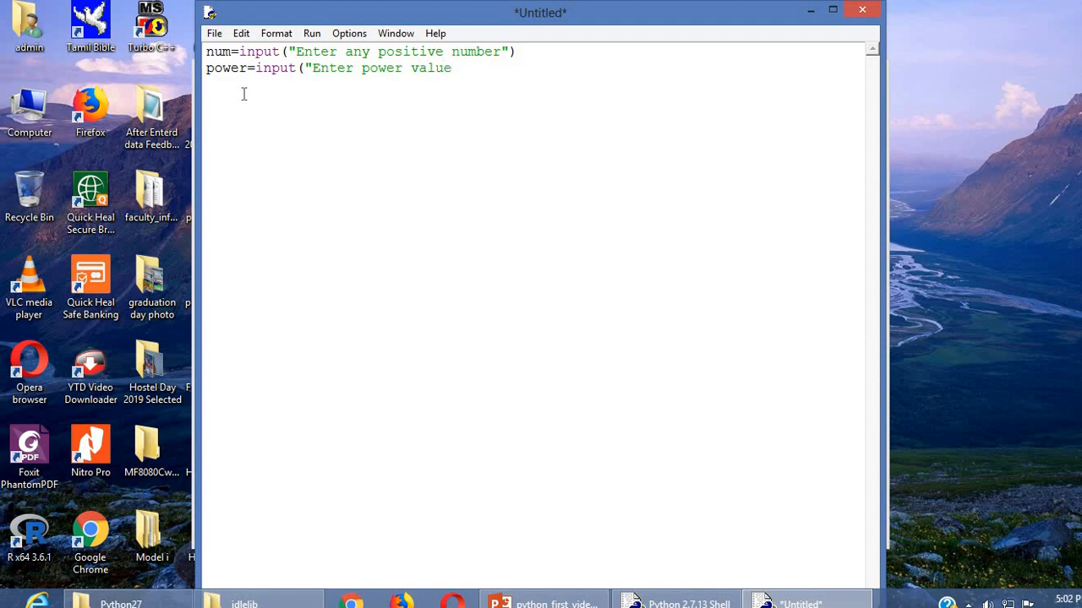
type("\")")
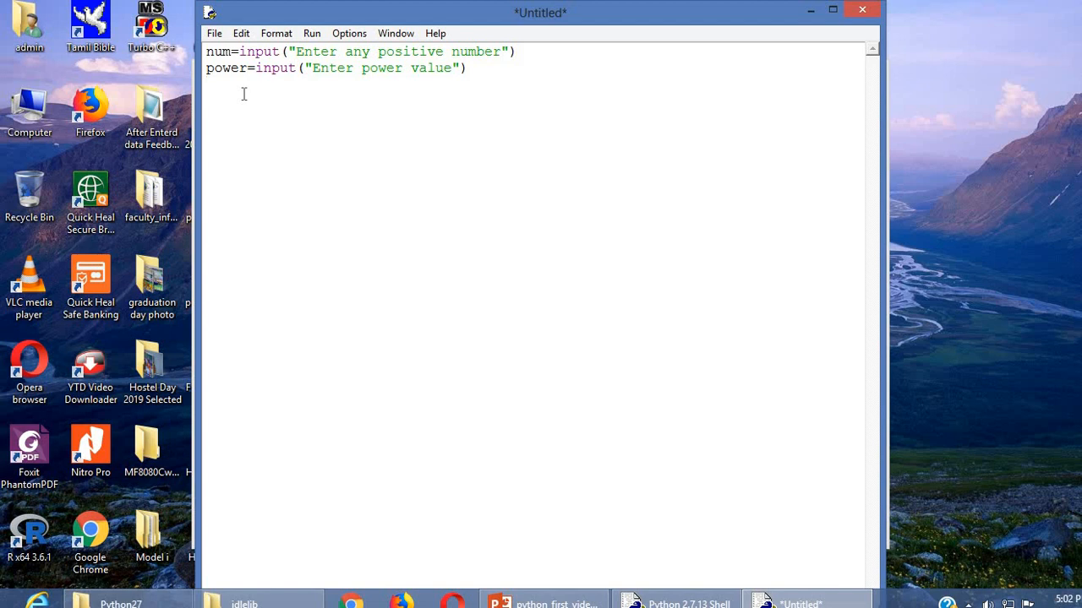
Add expon=1 and the loop header for i in range(1,power+1):, fixing typos.
type("expon")
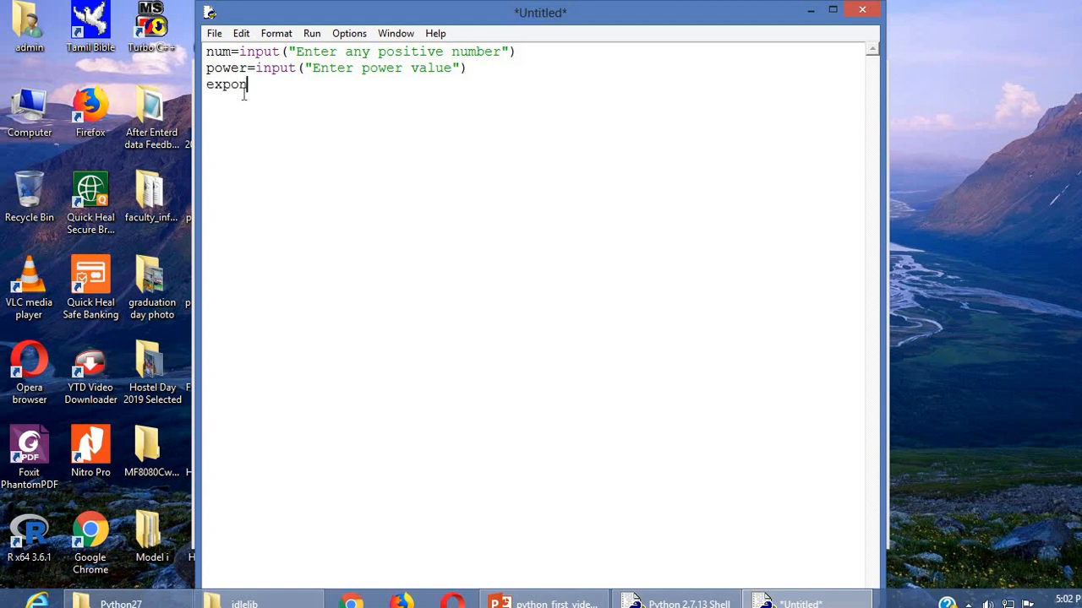
type("=1")
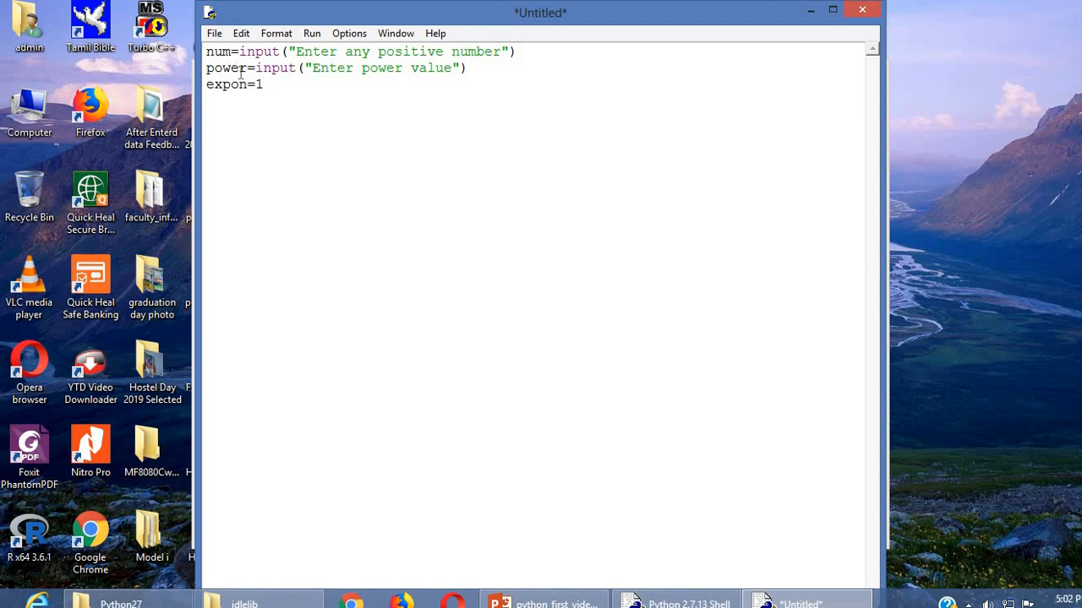
type("f")
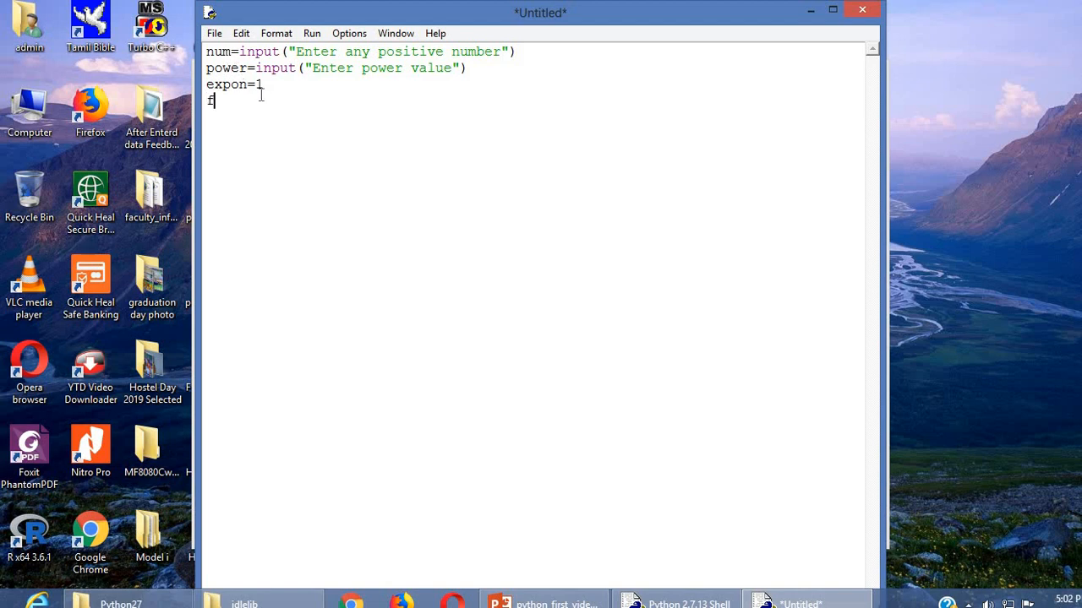
type("or i in")
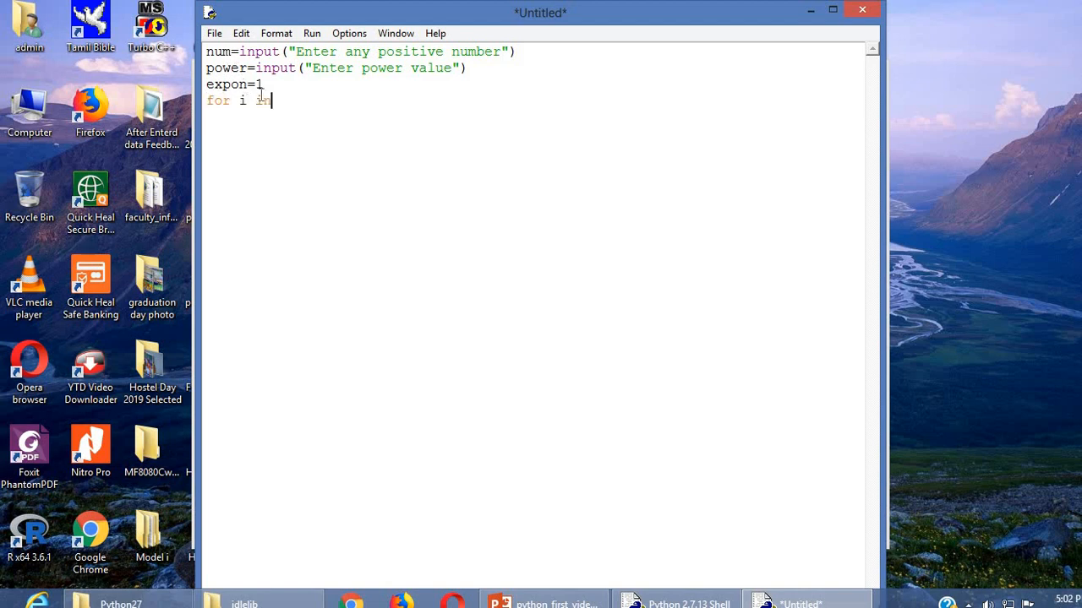
type("nrang=")
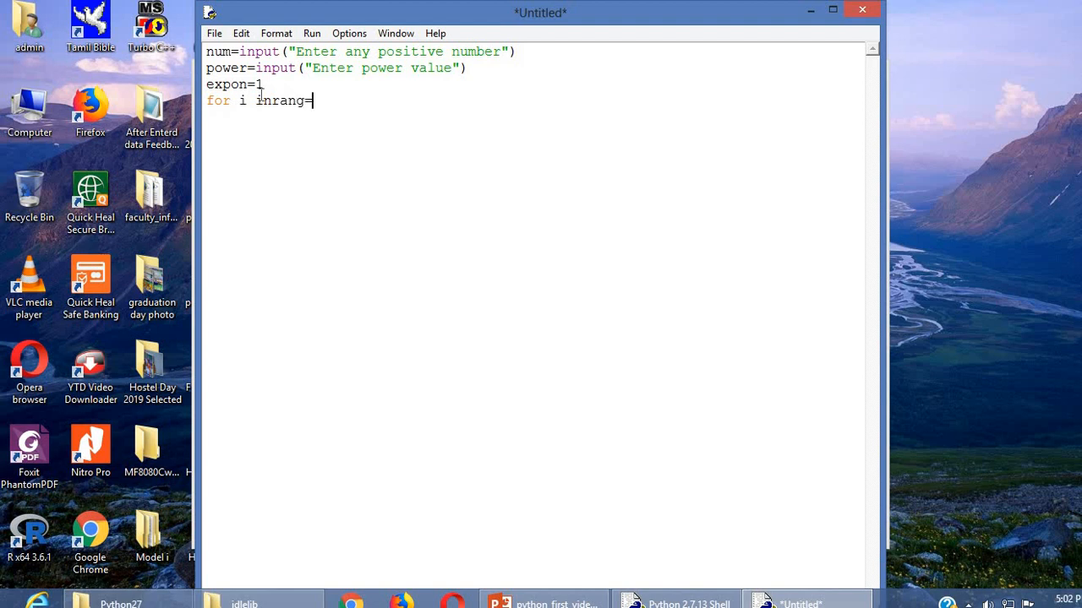
key("BackSpace")
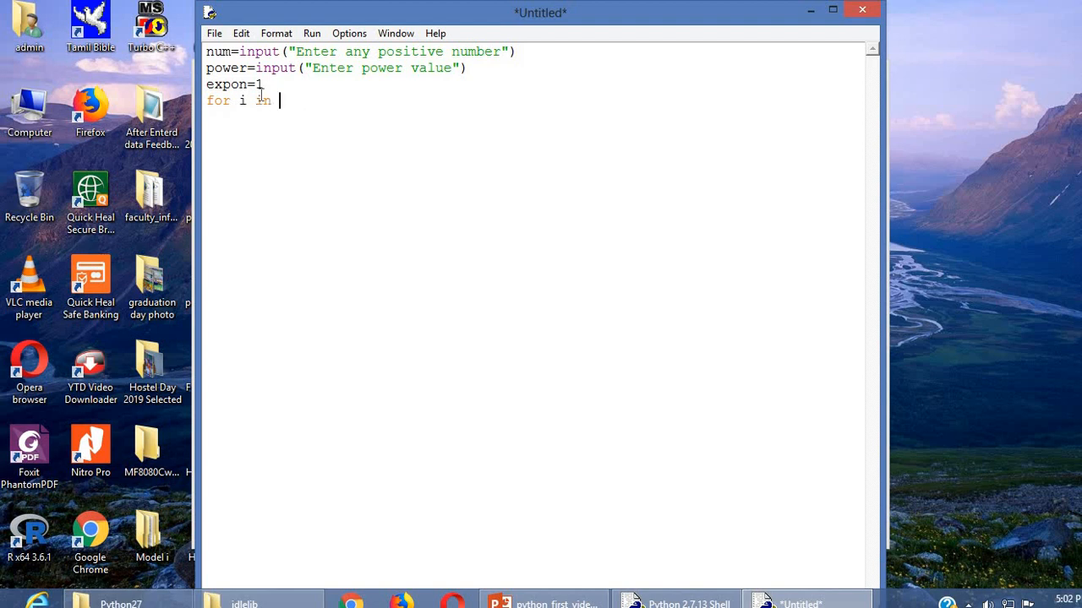
type("range\\9")
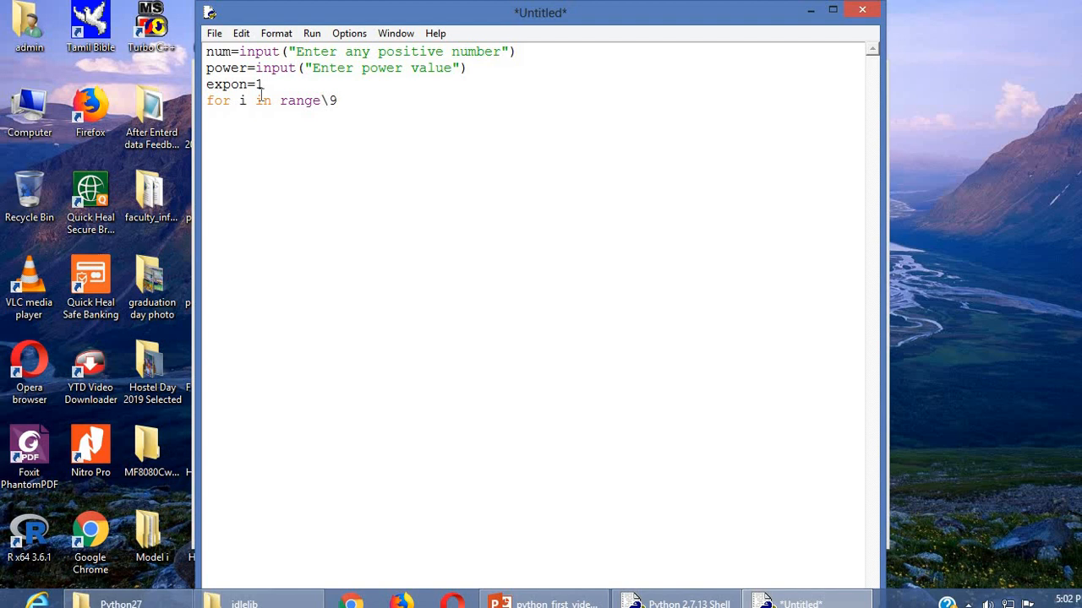
key("BackSpace")
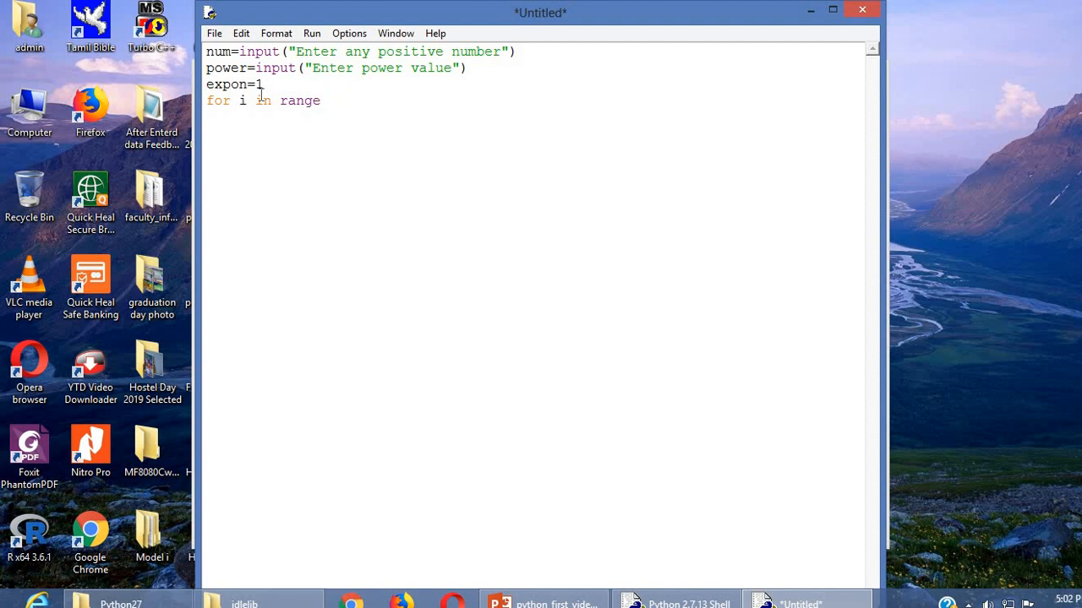
type("(1")
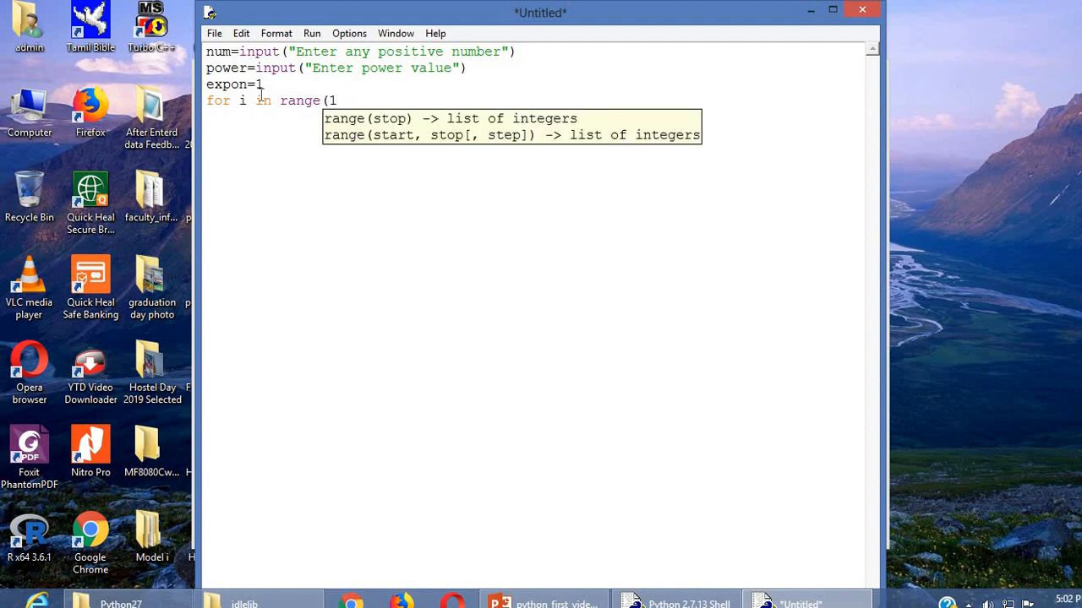
type("1,")
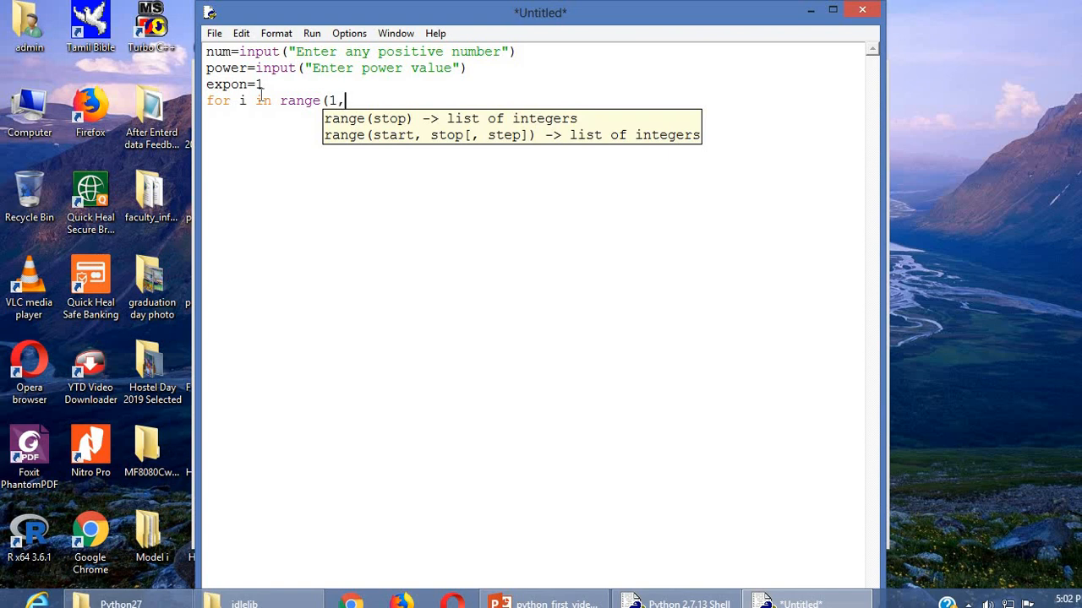
type("power")
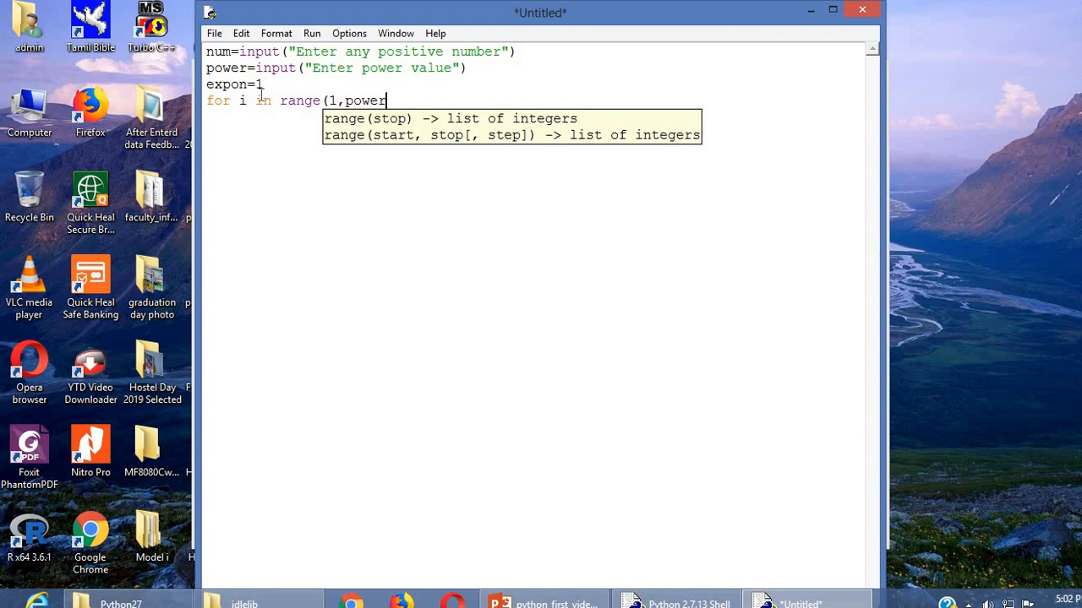
type("+1")
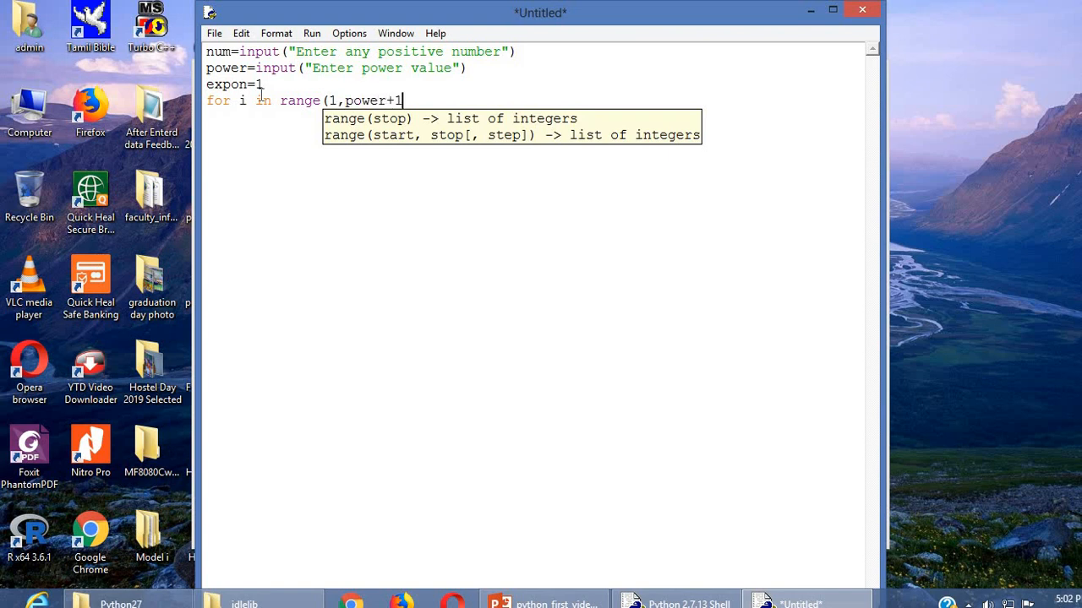
type(") :")
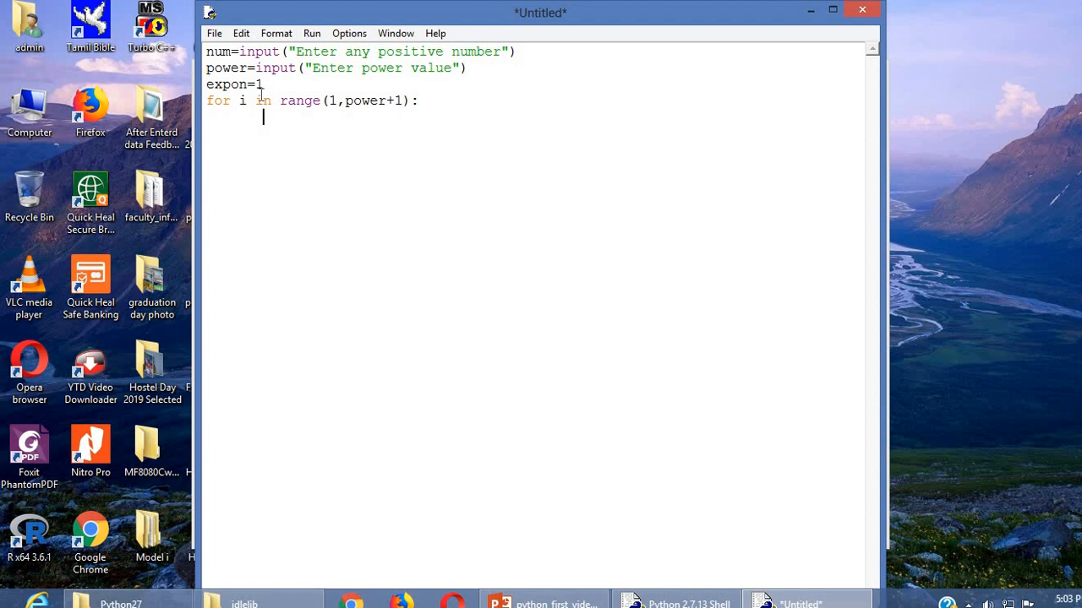
Type expon=expon*num as the indented loop body.
type("e")
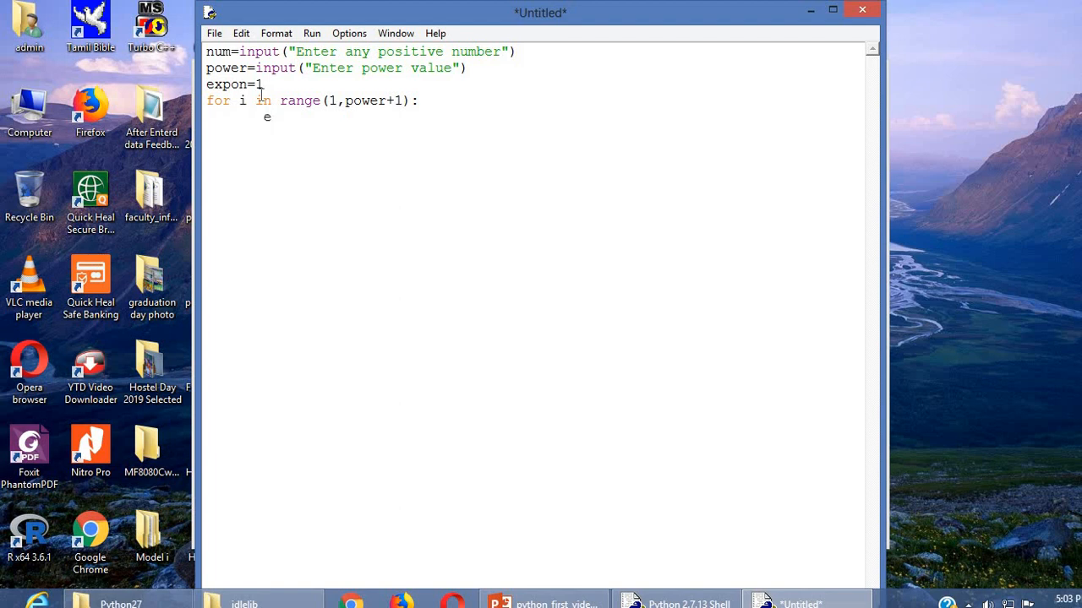
type("xpon")
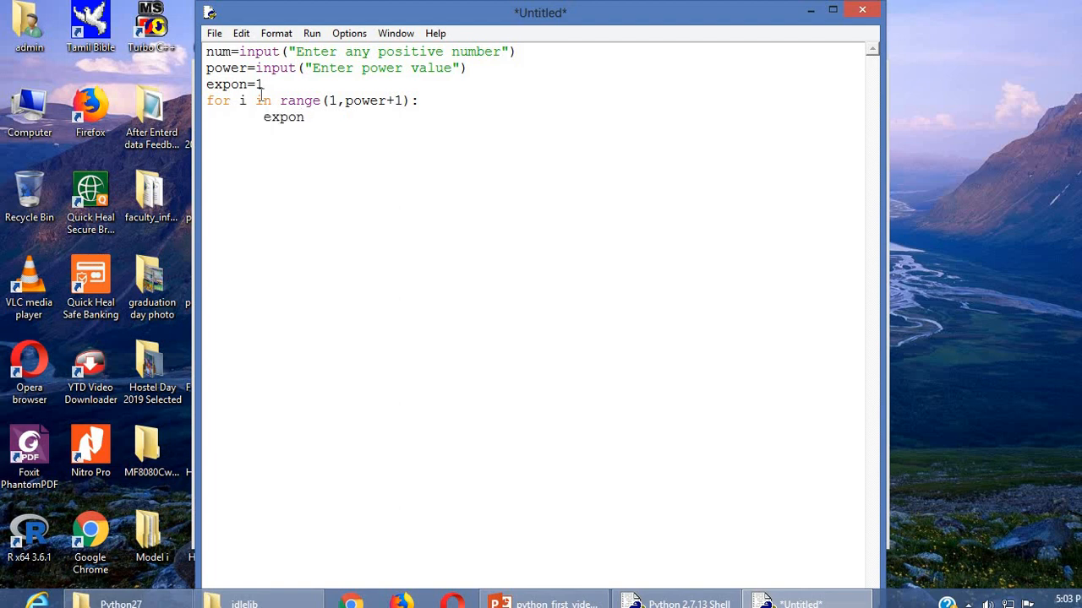
type("=")
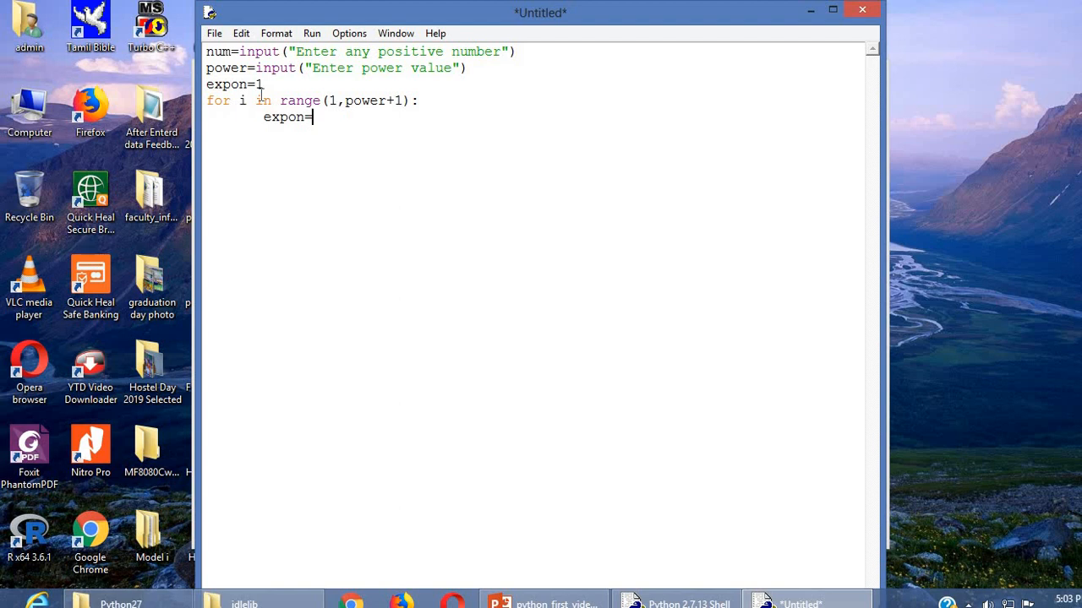
type("expo")
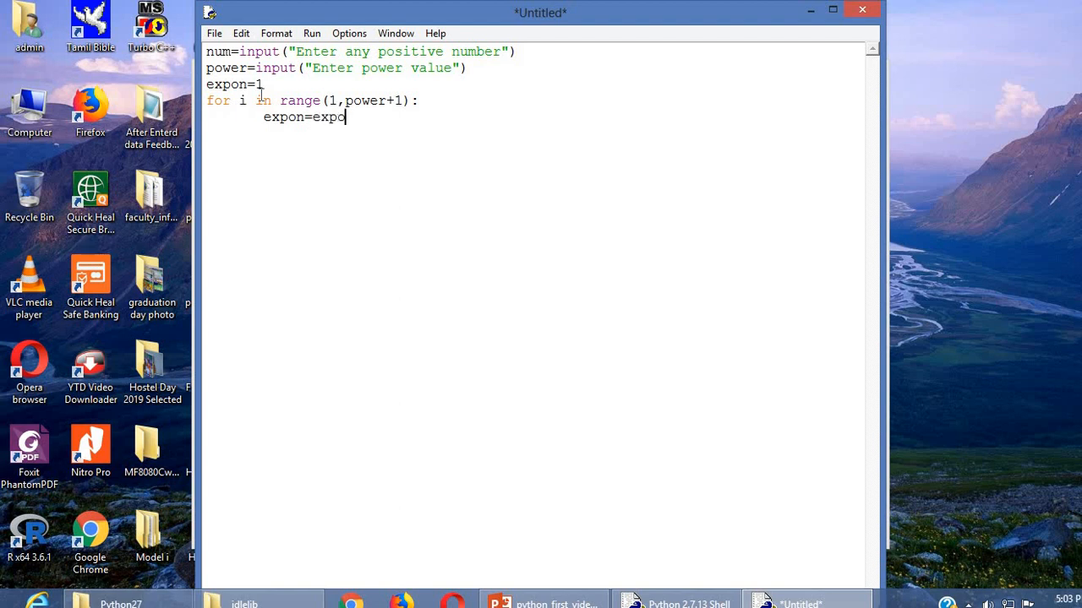
type("n*")
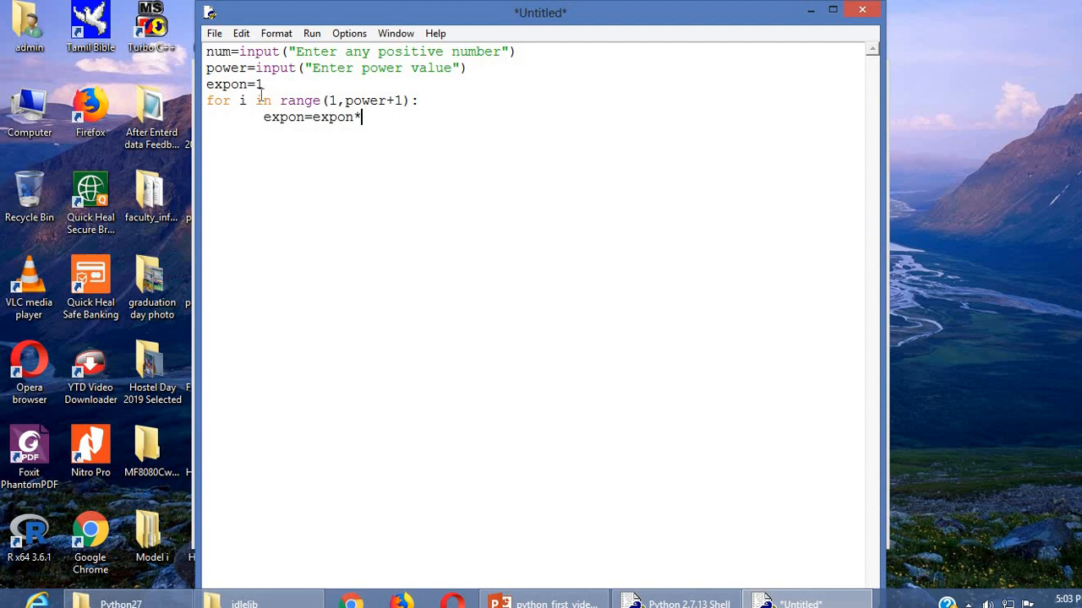
type("num")
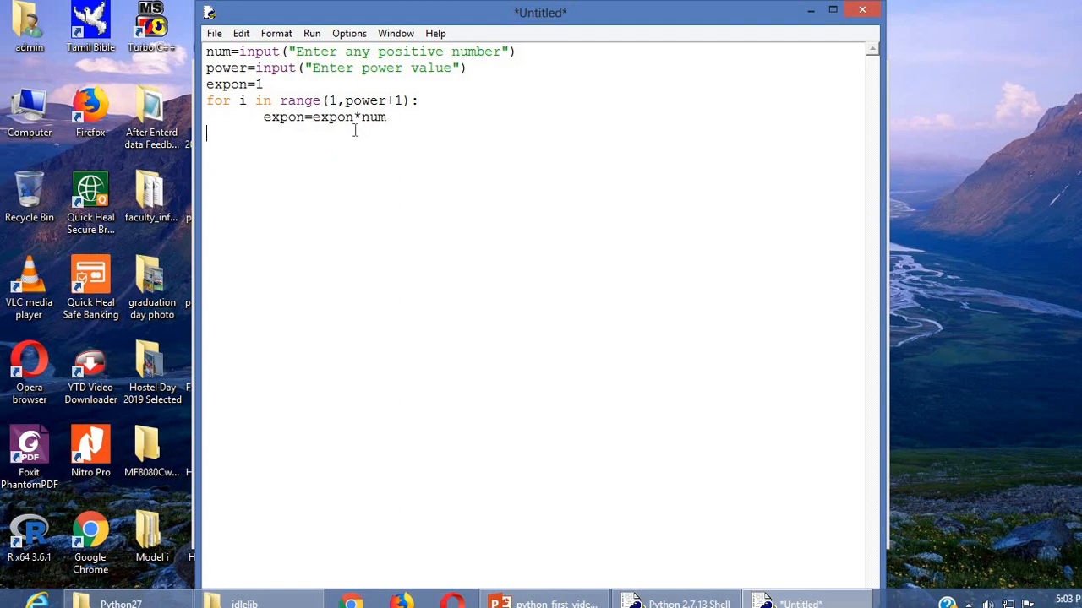
Type print "The result of",num,"power",power,"is",expon as the final line.
type("p")
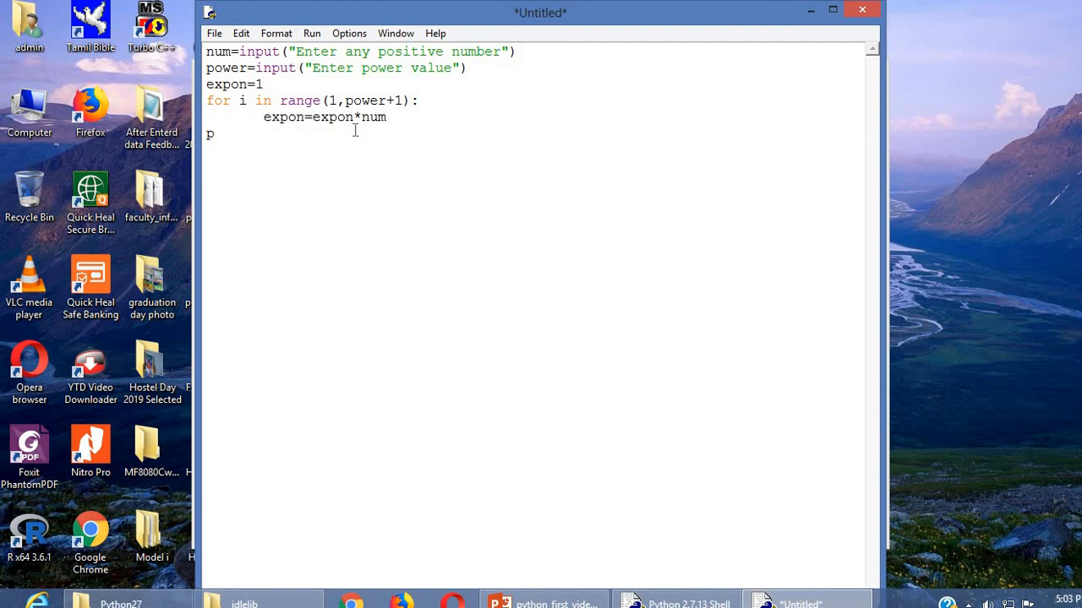
type("rint")
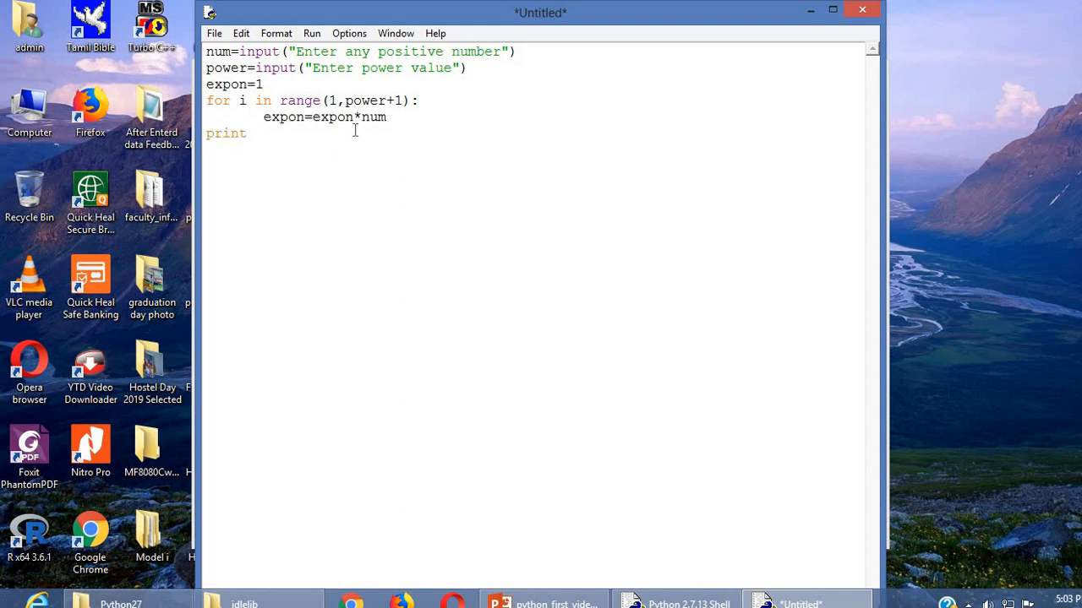
type("\"Th")
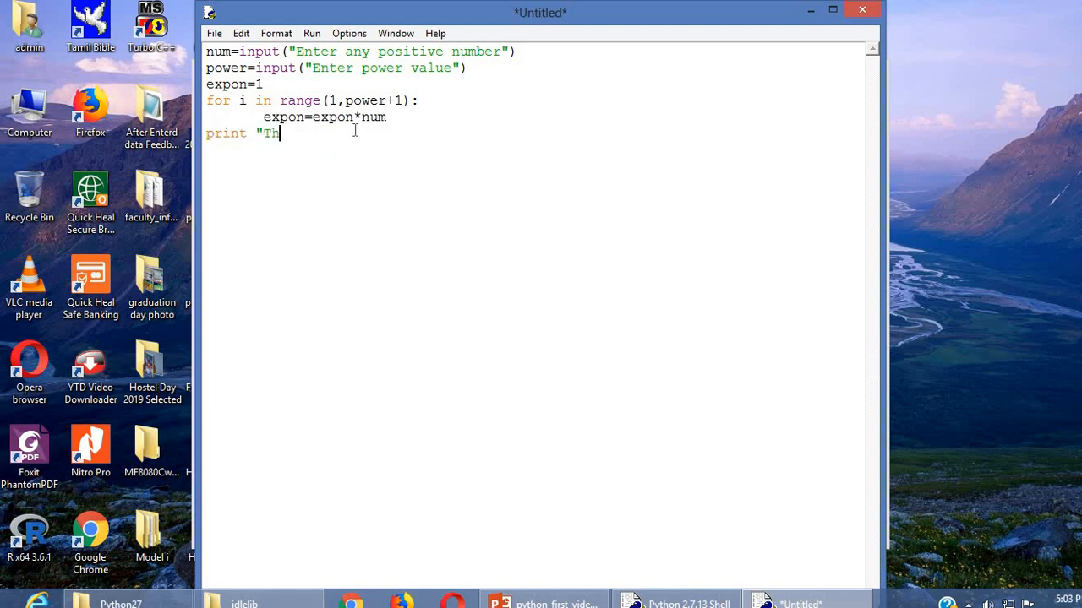
type("e resu")
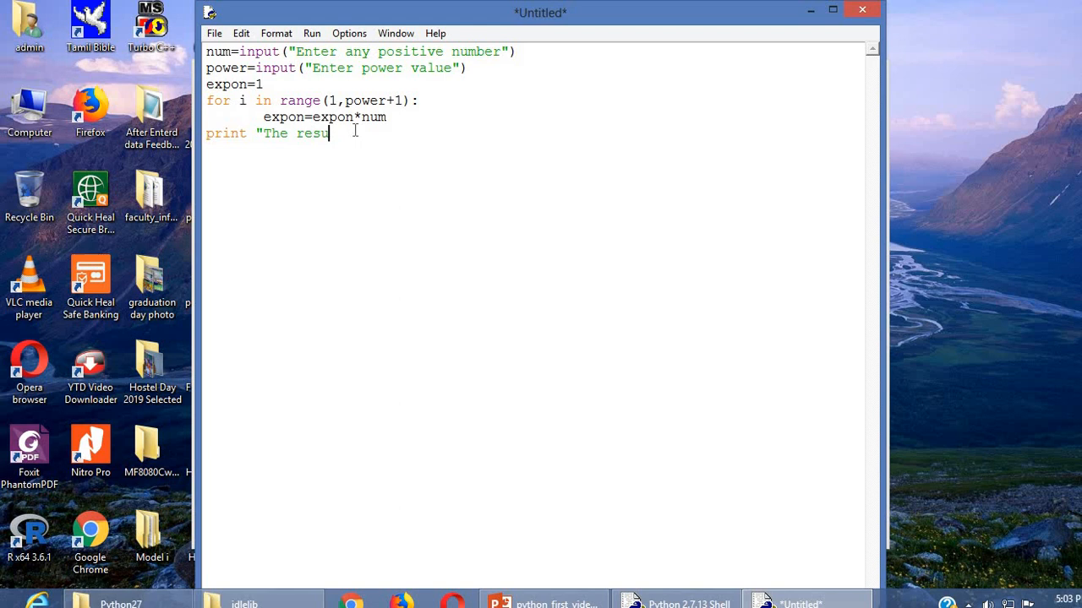
type("lt")
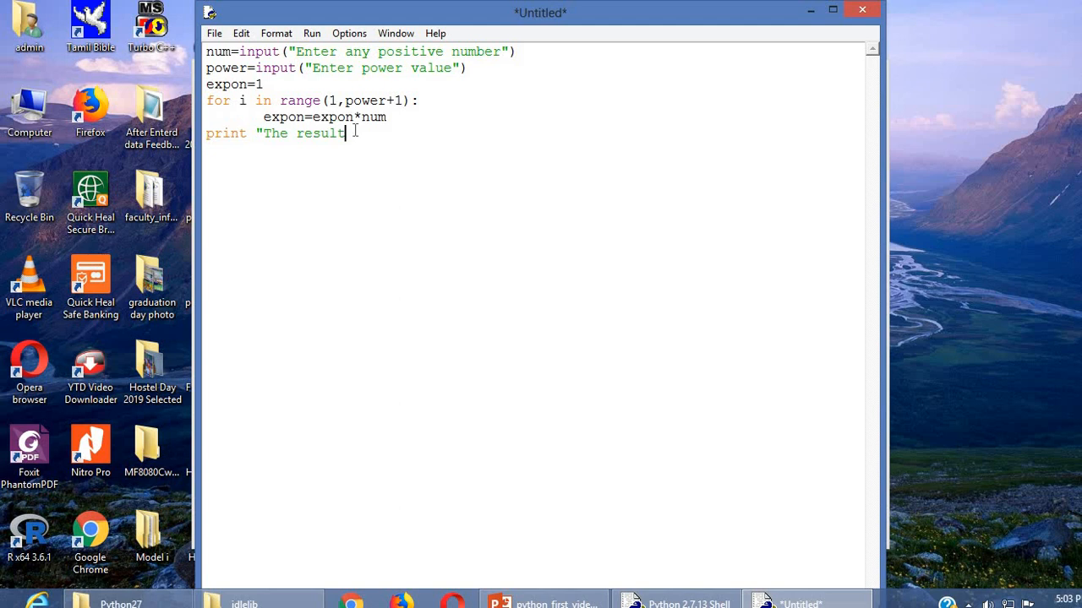
type("of")
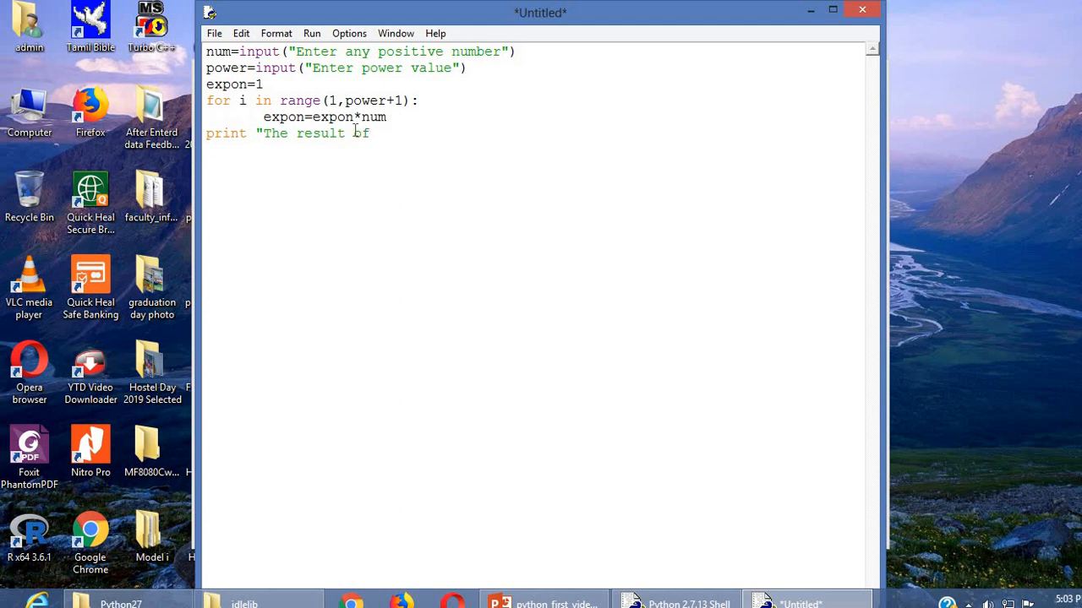
type("\",")
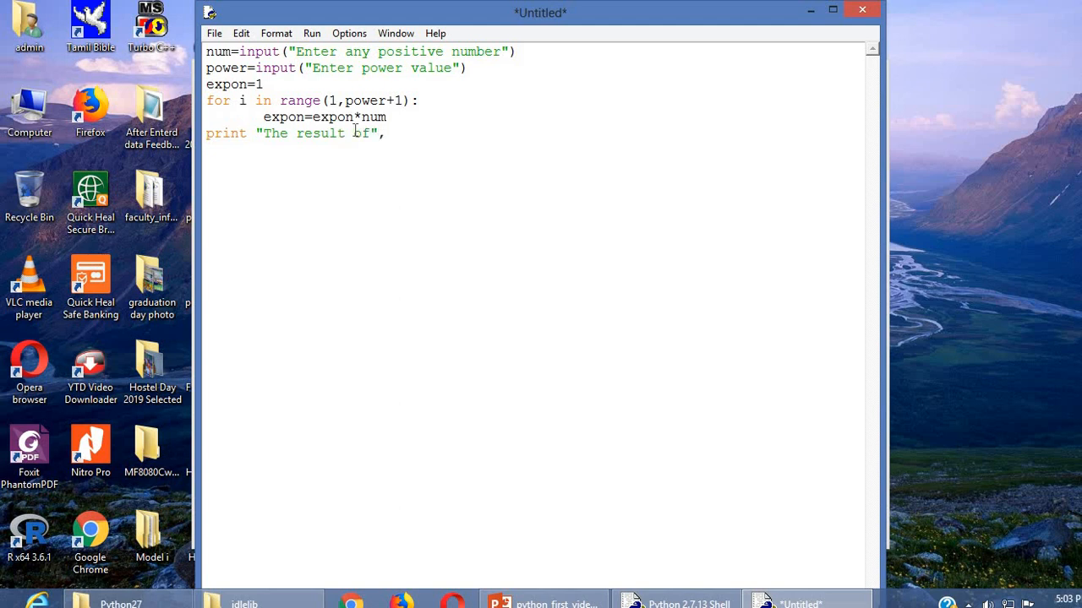
type("num")
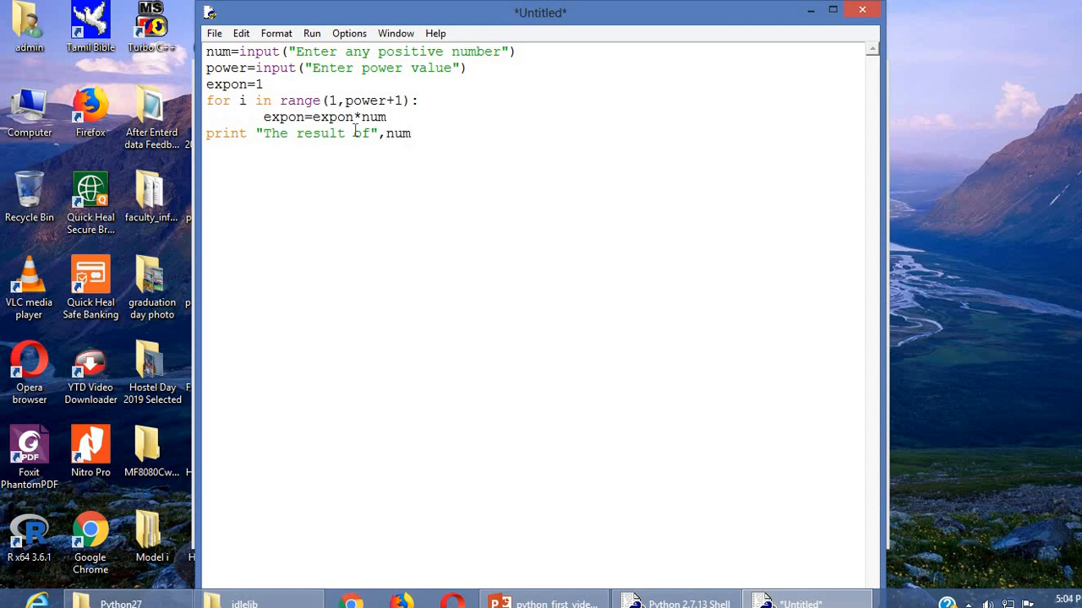
type(",")
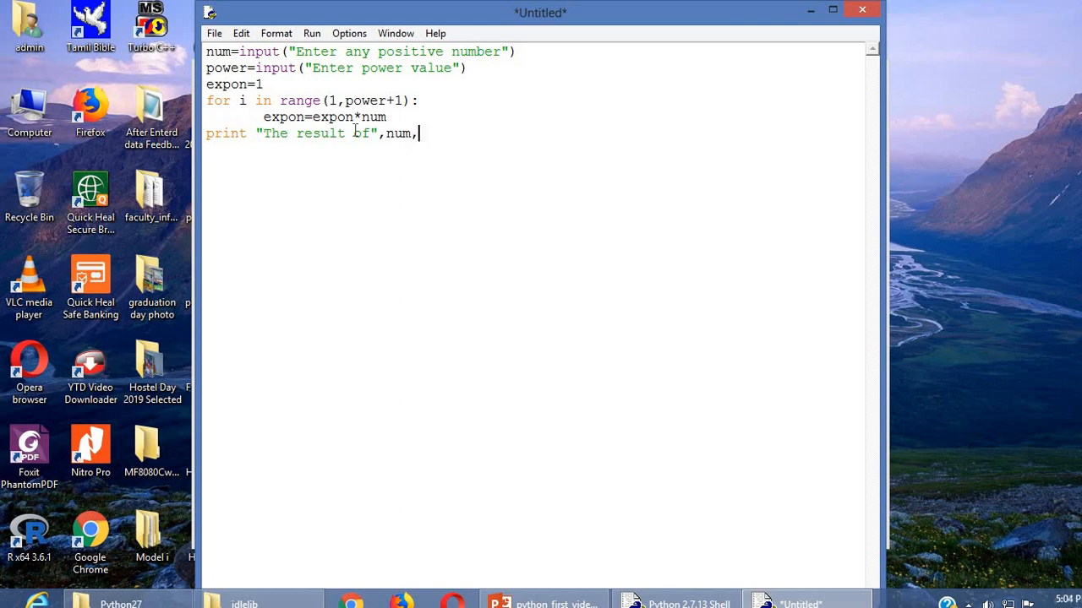
type("\"power")
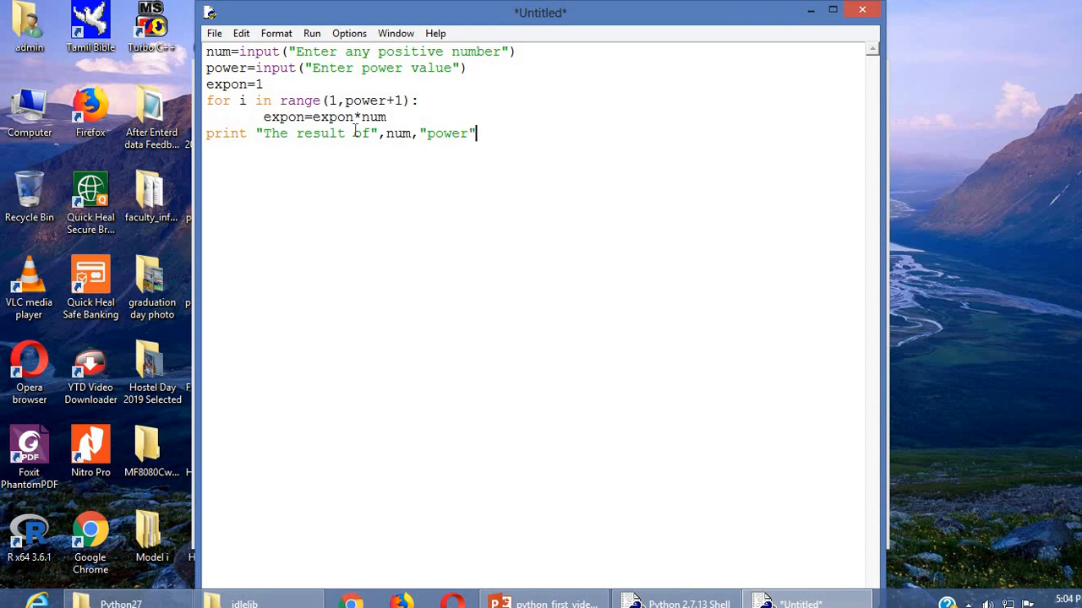
type(",p")
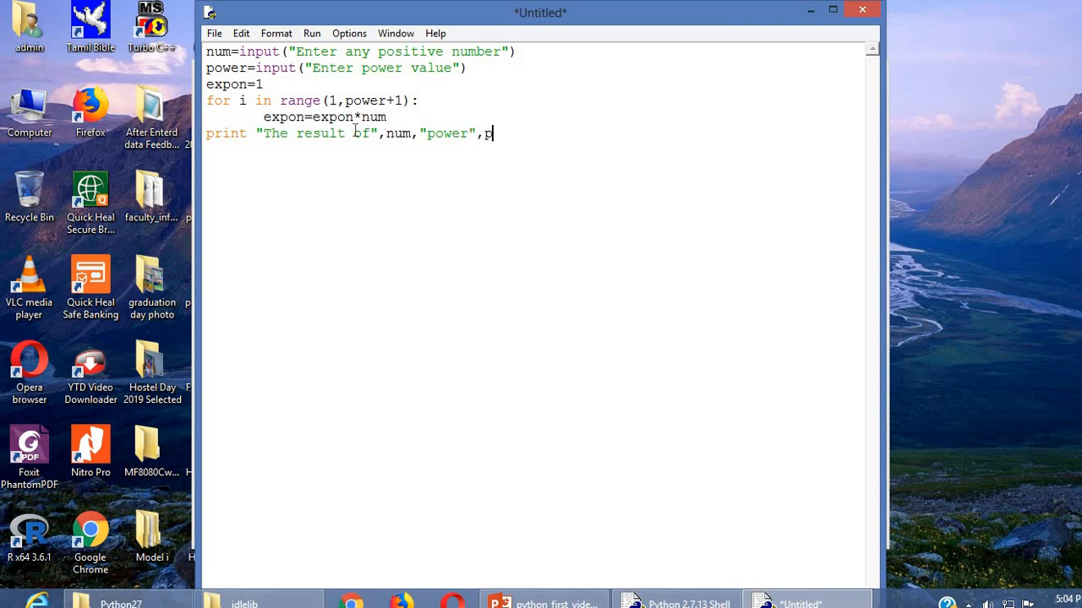
type("ower,")
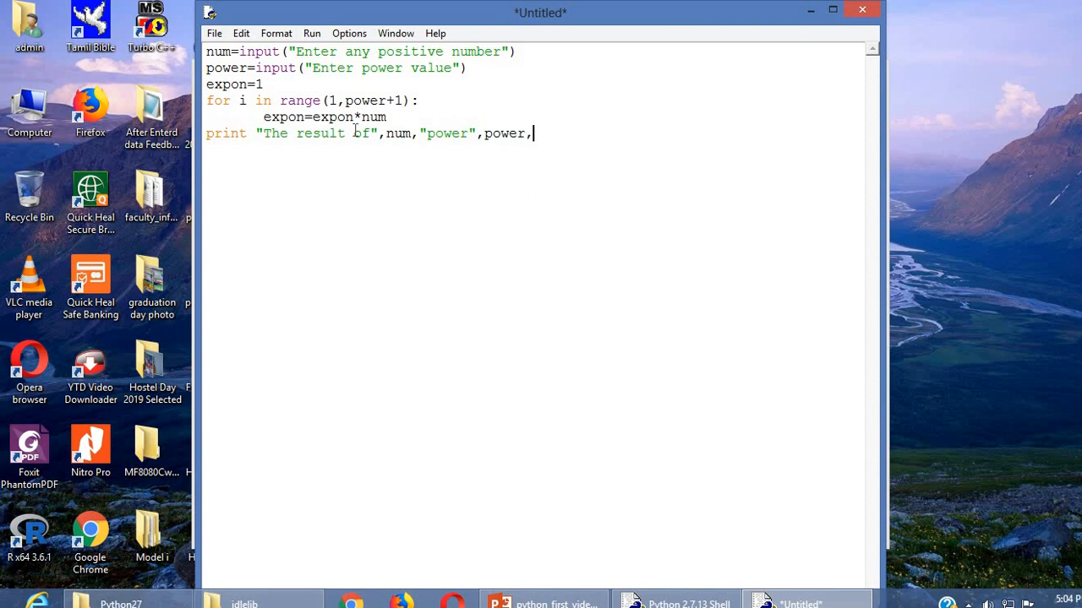
type("\"is\"")
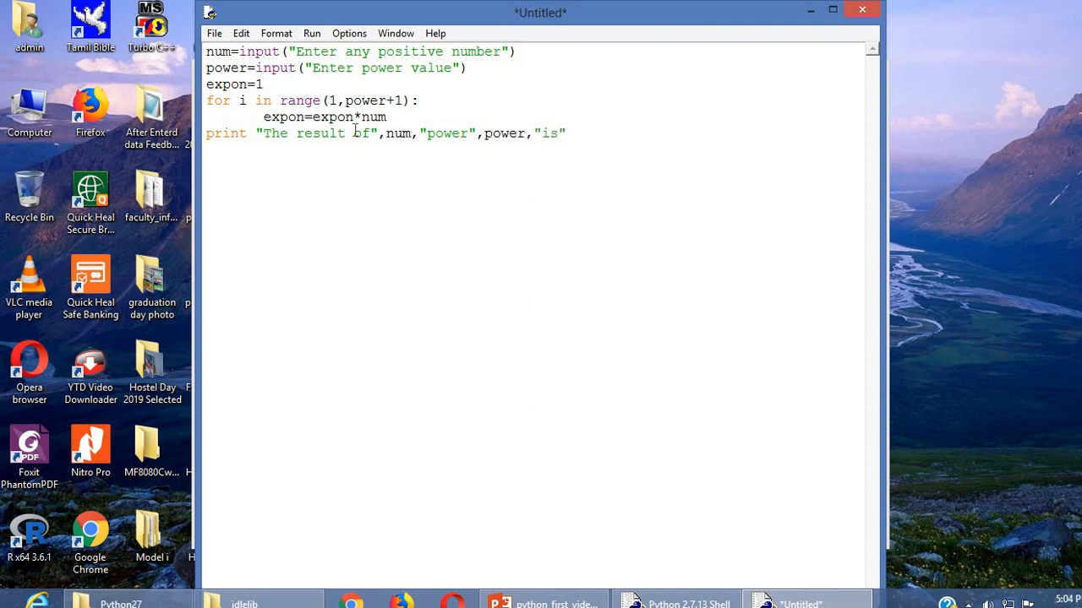
type(",")
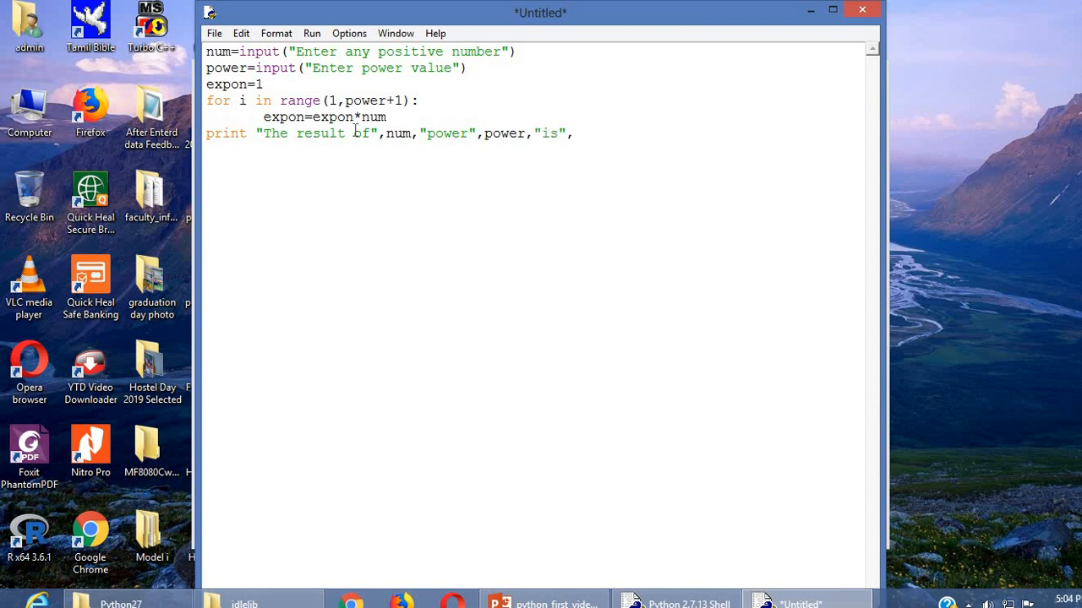
type("expon")
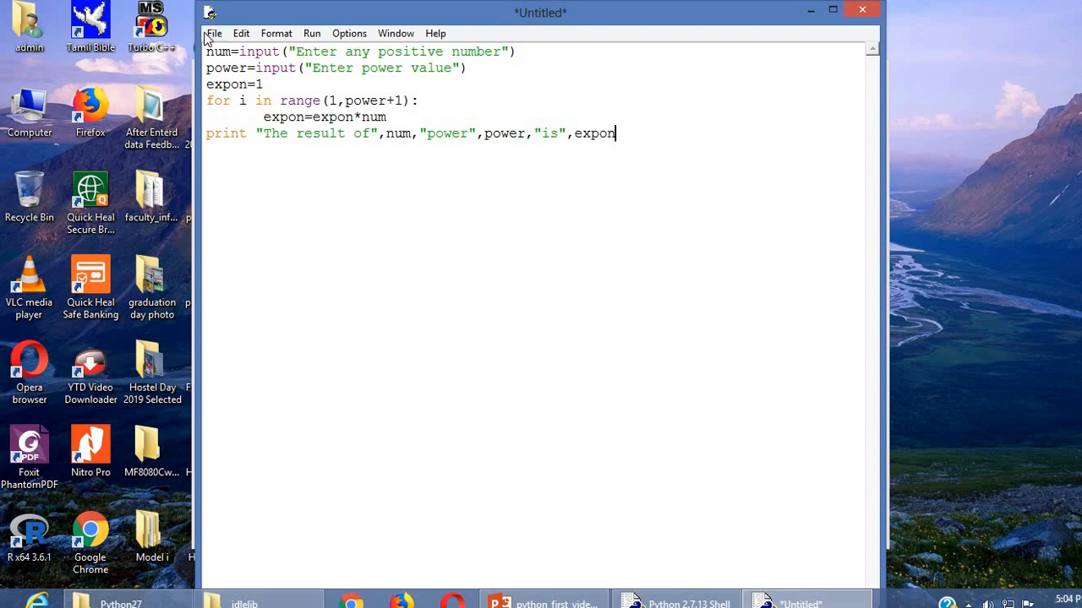
mouse_move(485, 231)
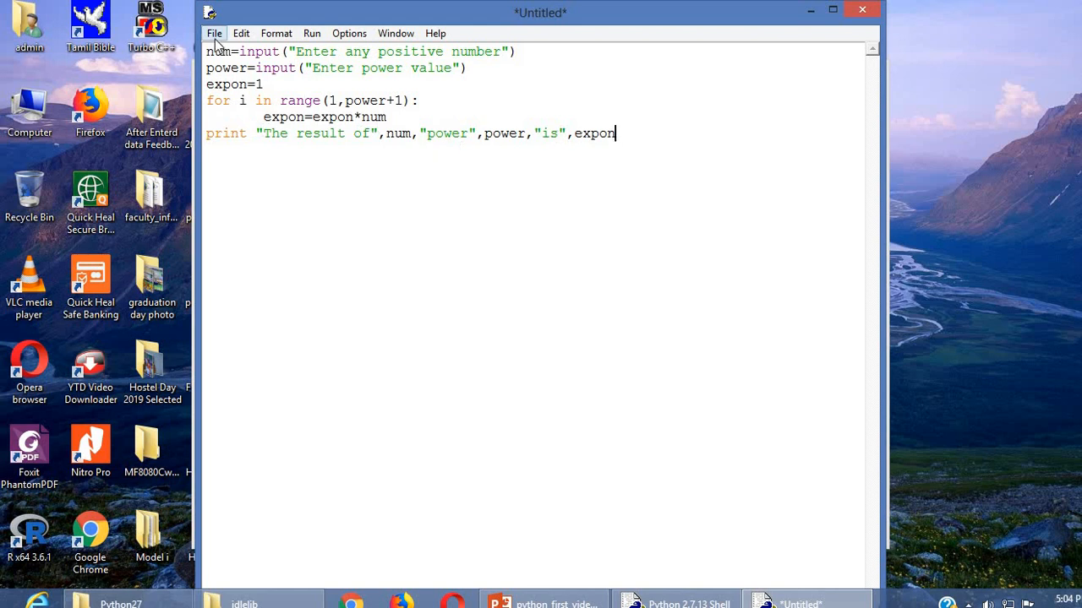
Save the script under the name prg_pwr in the idlelib folder.
left_click(213, 32)
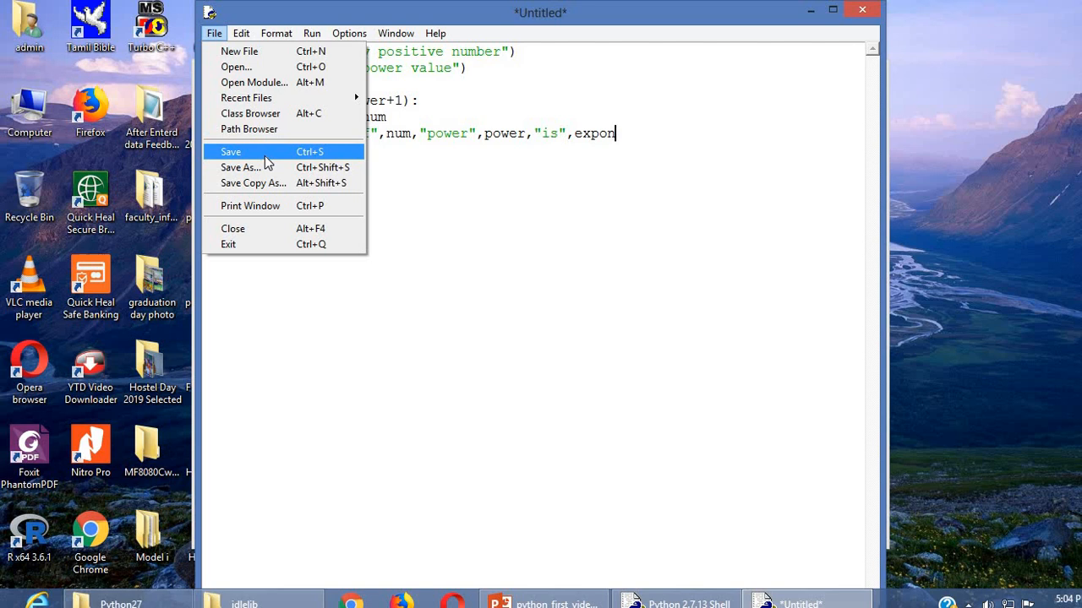
left_click(240, 166)
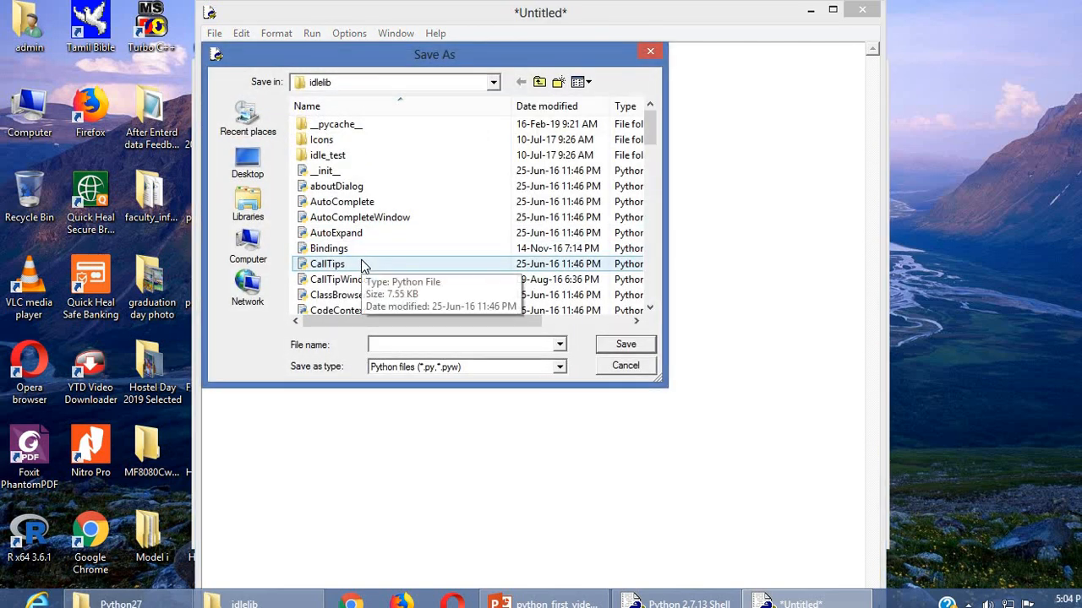
type("prg")
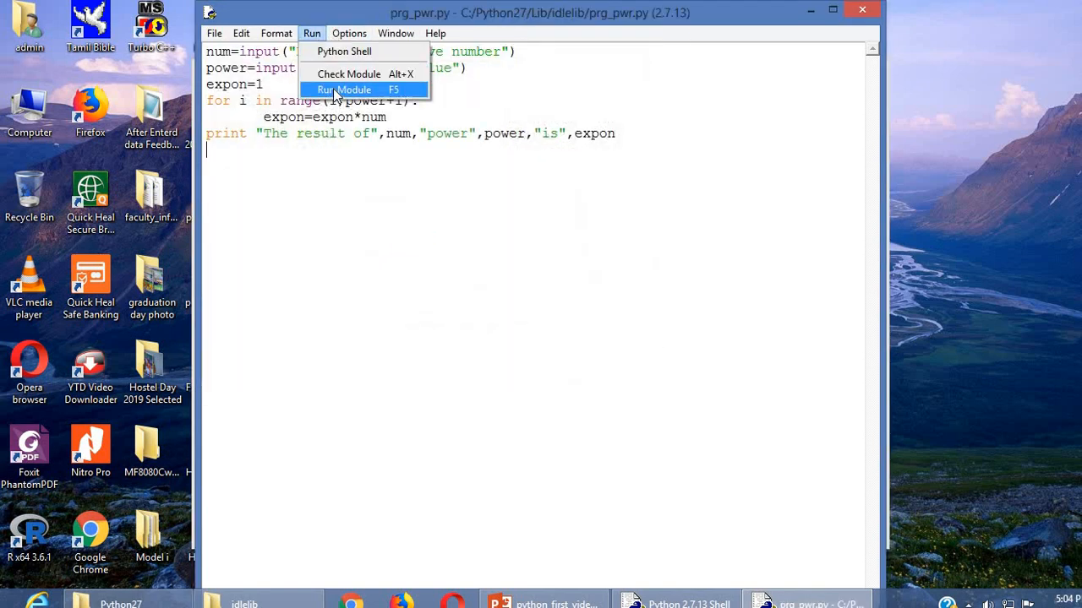
Run the module and enter 4 and power 3, getting 64.
left_click(343, 90)
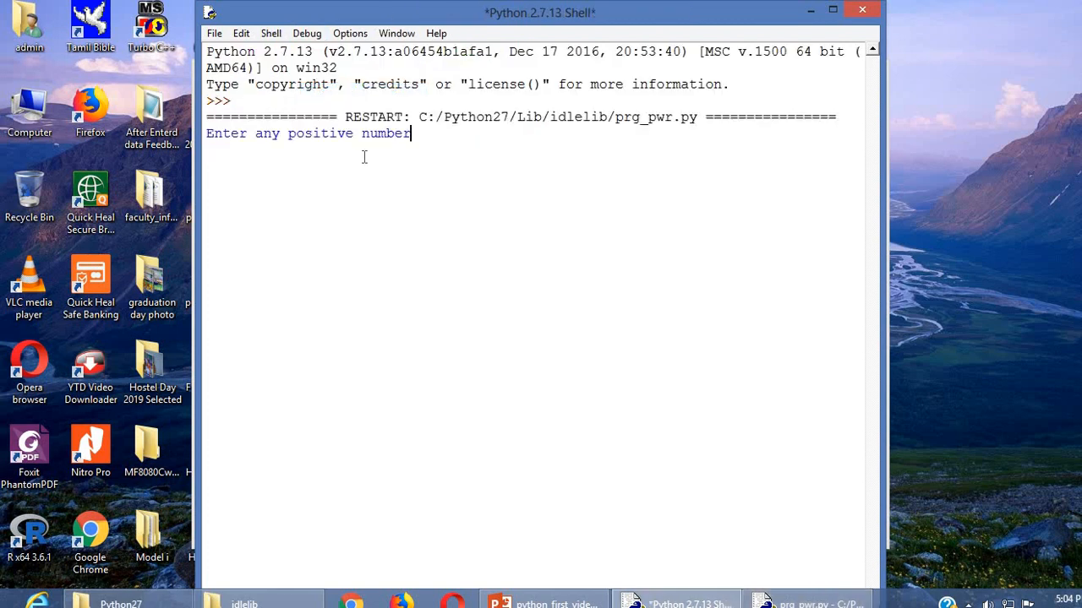
type("4")
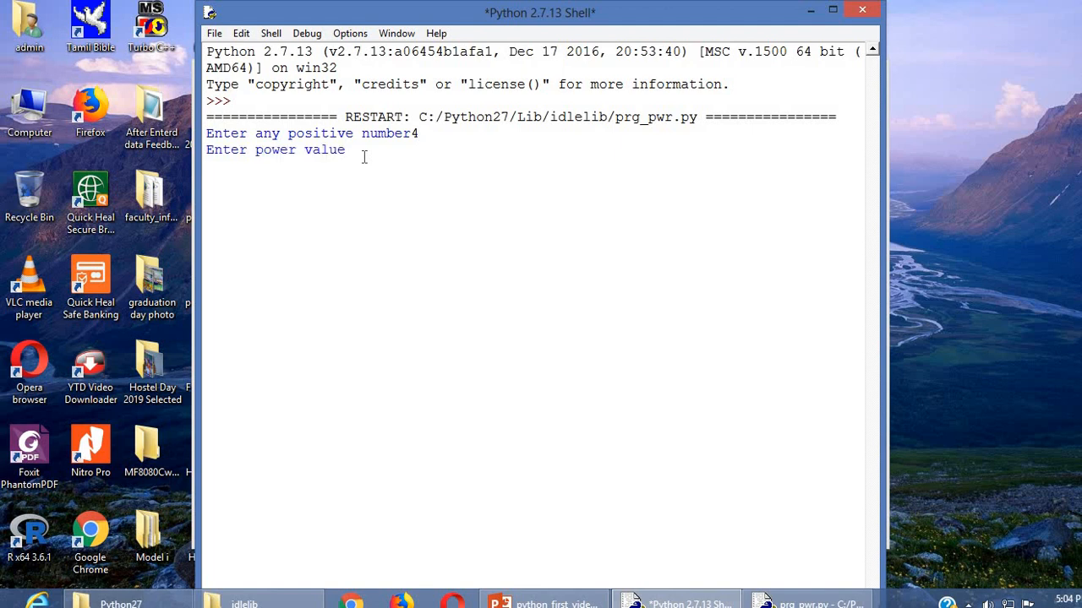
type("3")
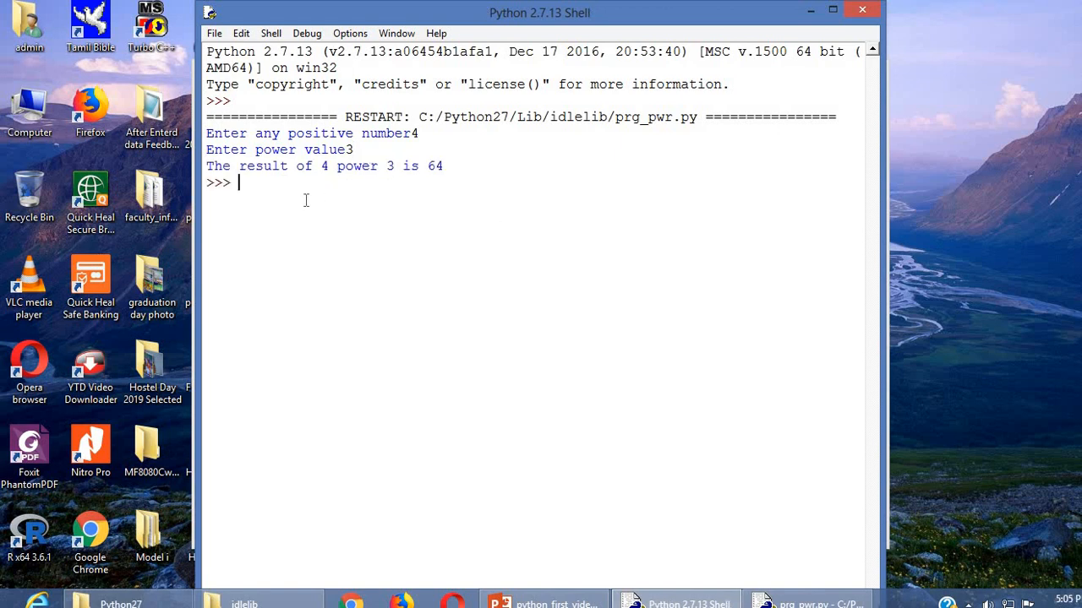
mouse_move(445, 180)
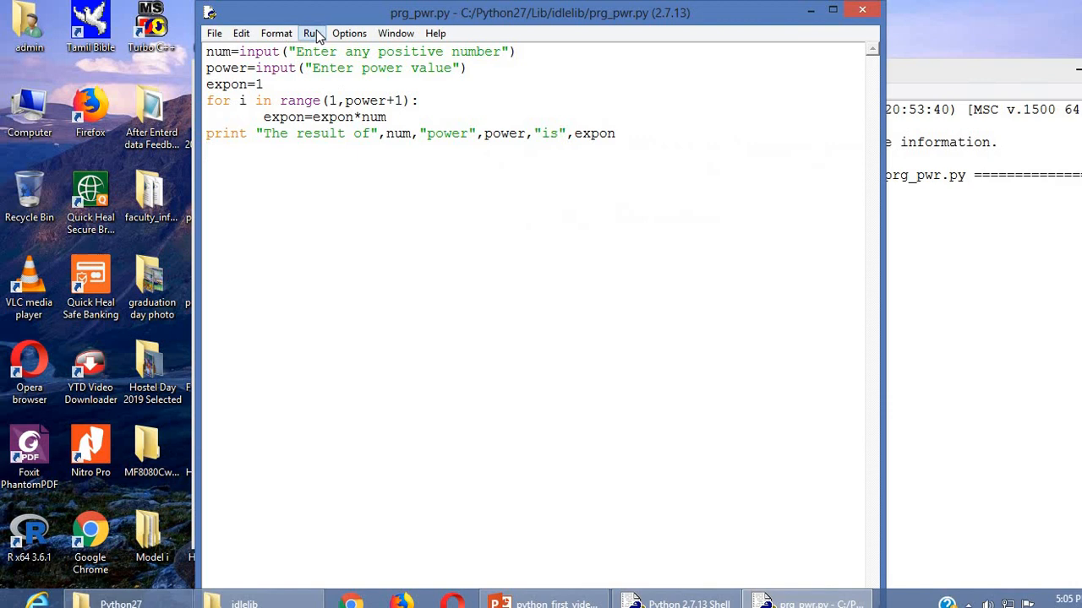
Rerun the module with number 2 and power 3, getting 8.
left_click(312, 33)
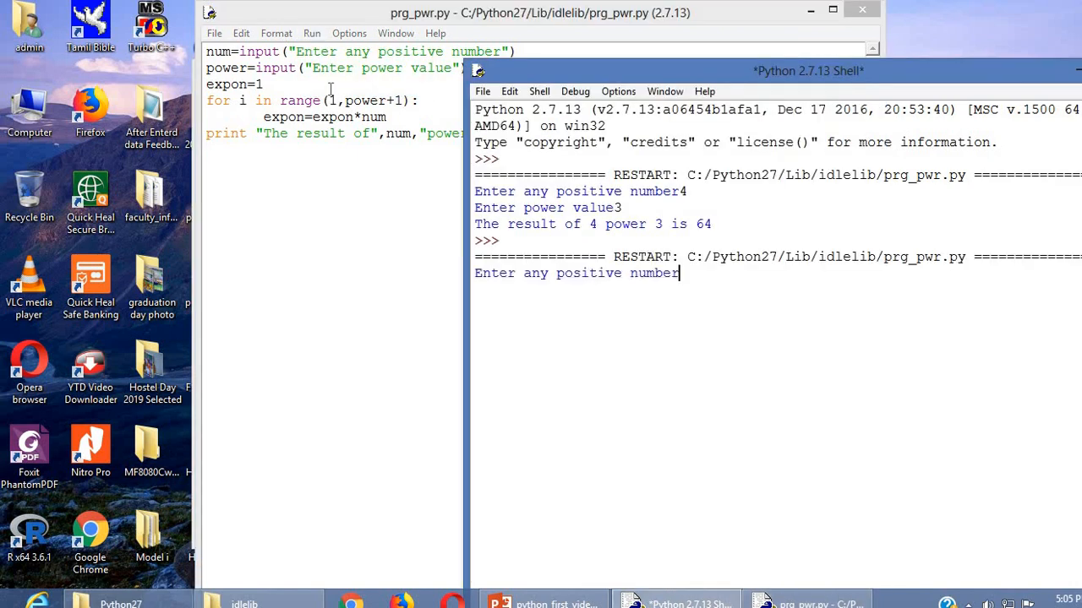
type("2")
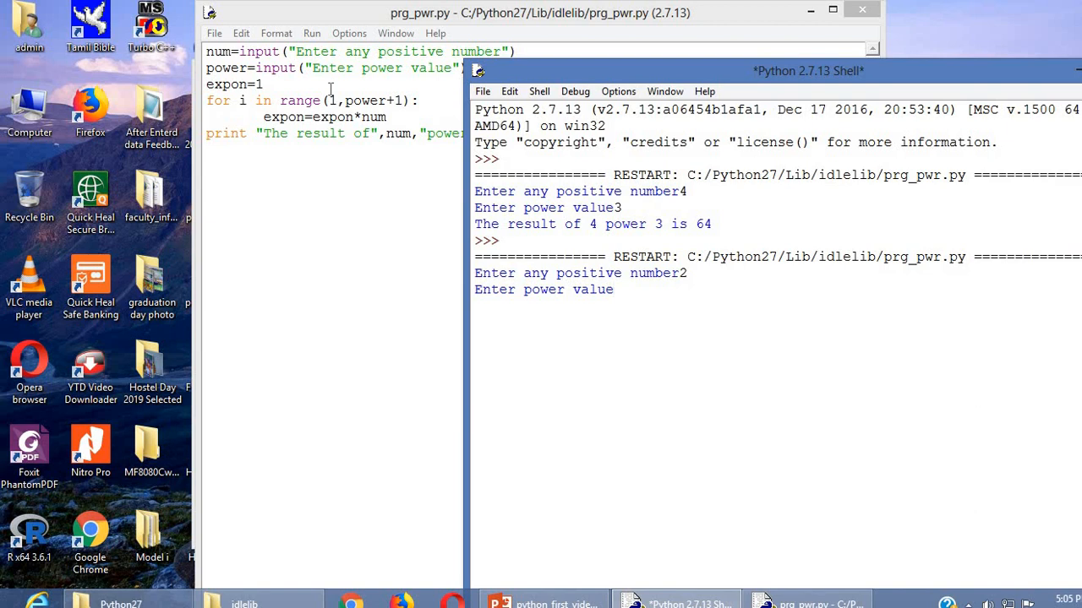
type("3")
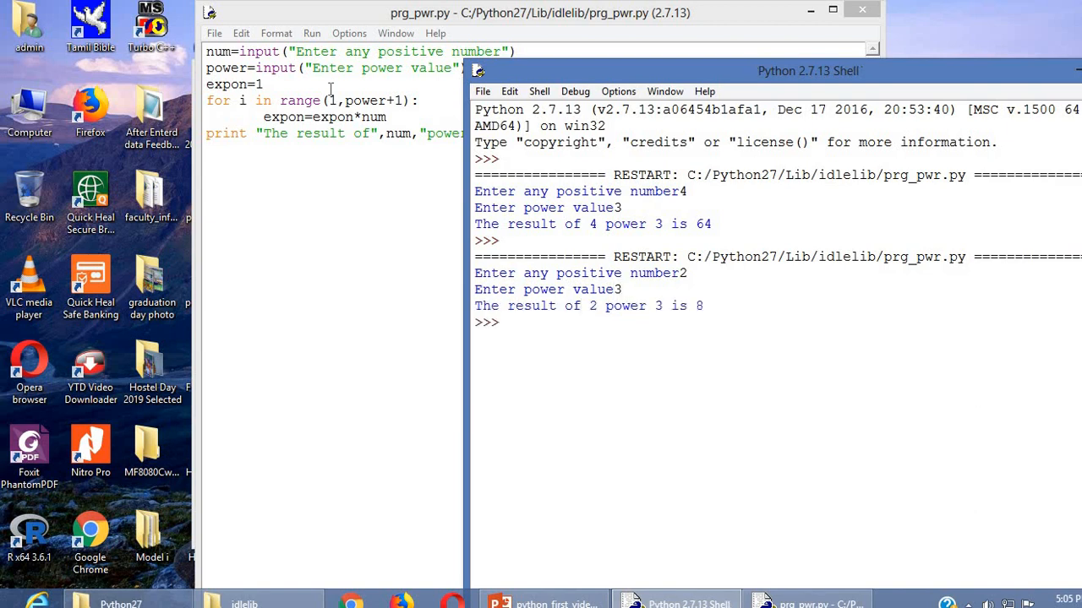